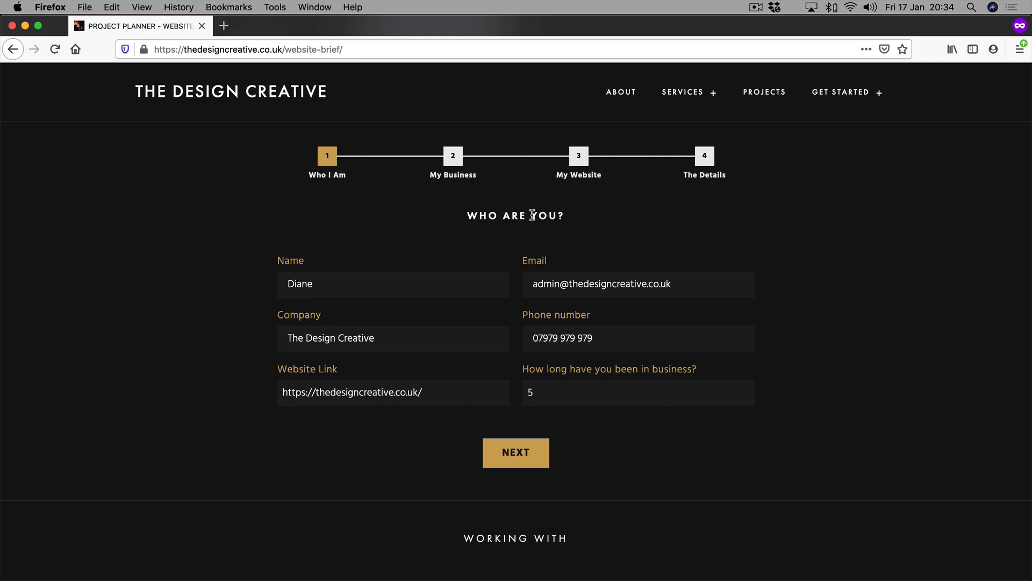
mouse_move(609, 302)
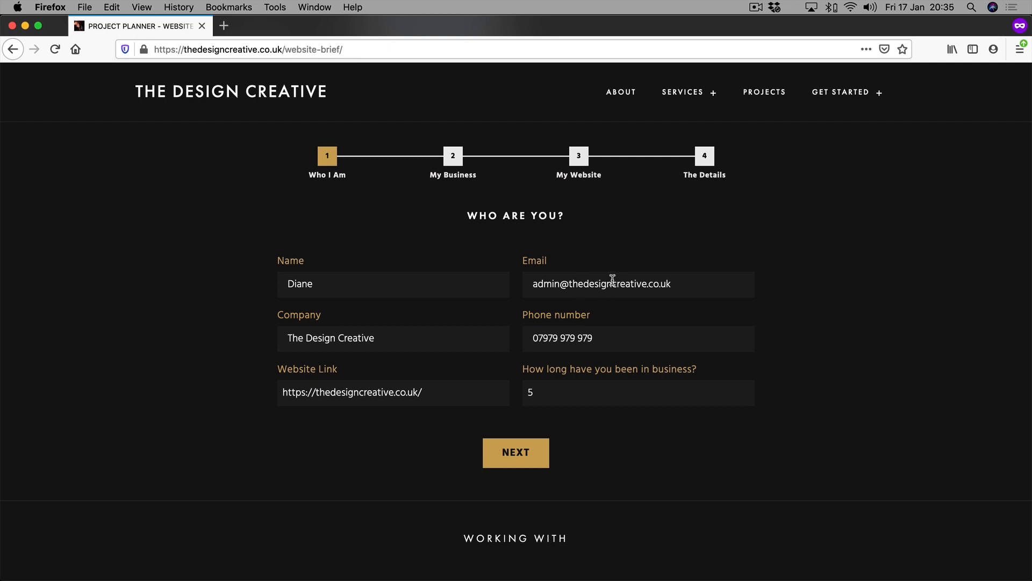
mouse_move(331, 418)
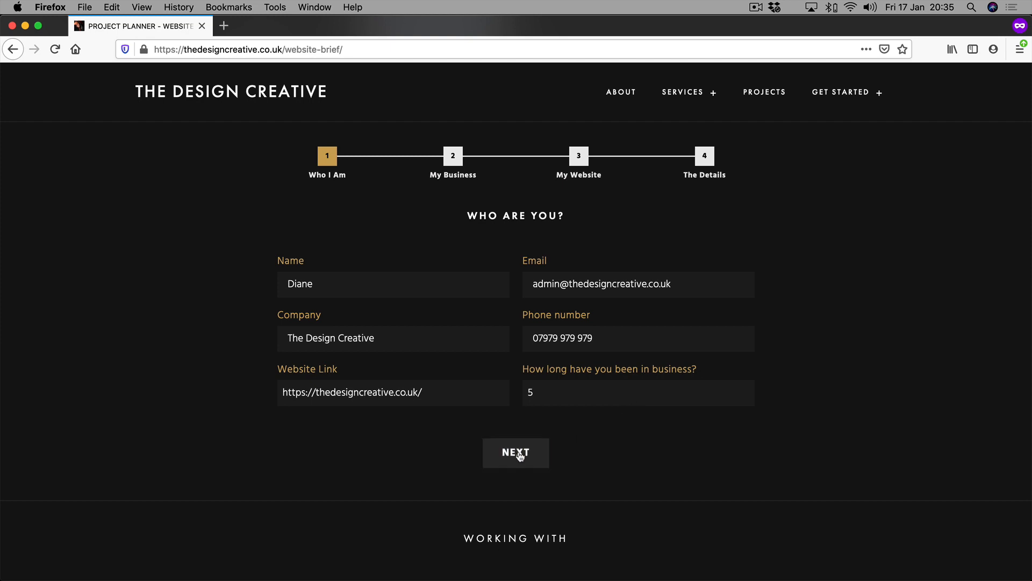
Step: Advance the project planner to step 2 and scroll through the business, timeline and budget fields
click(516, 452)
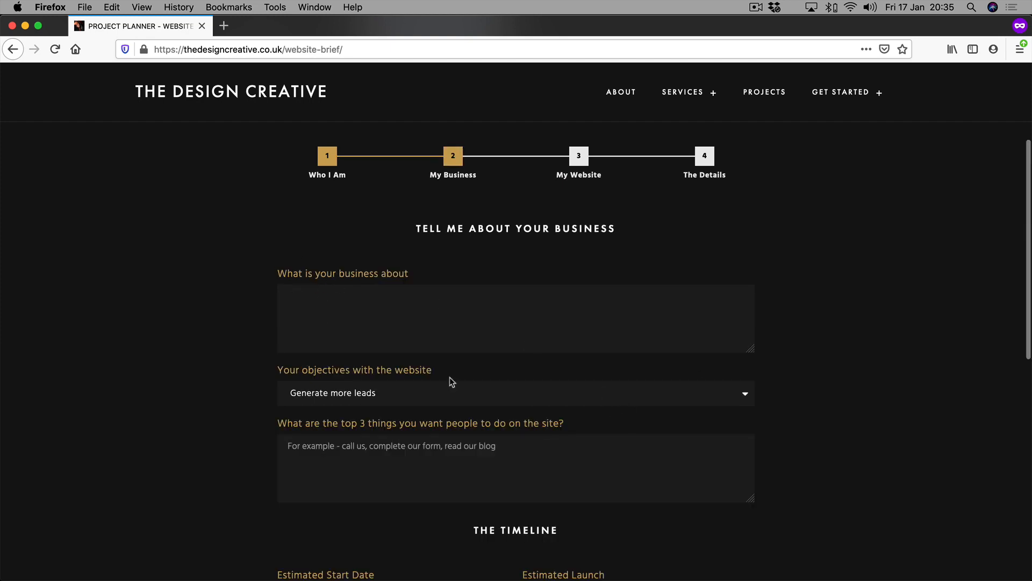
scroll(down, 3)
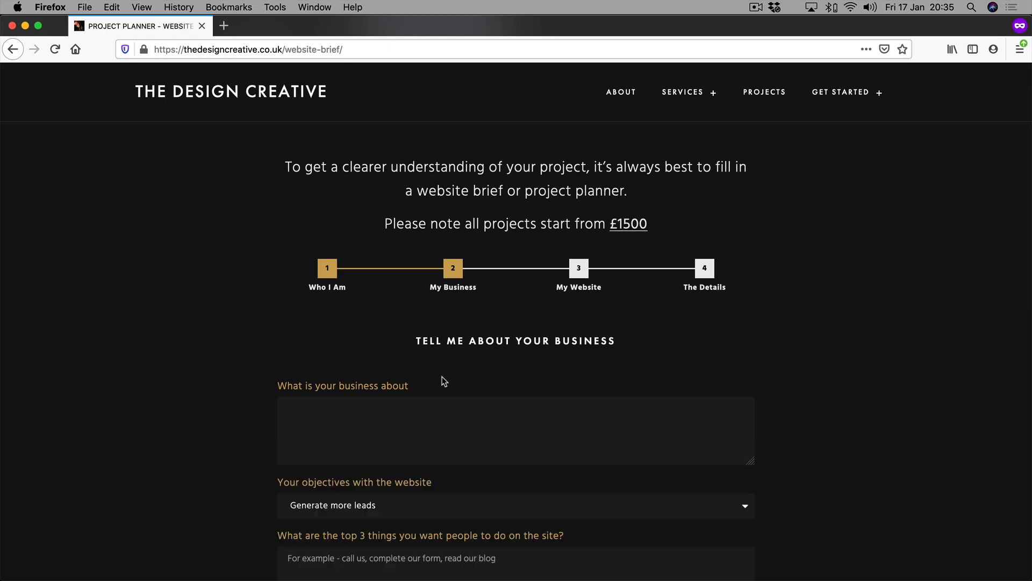
scroll(down, 3)
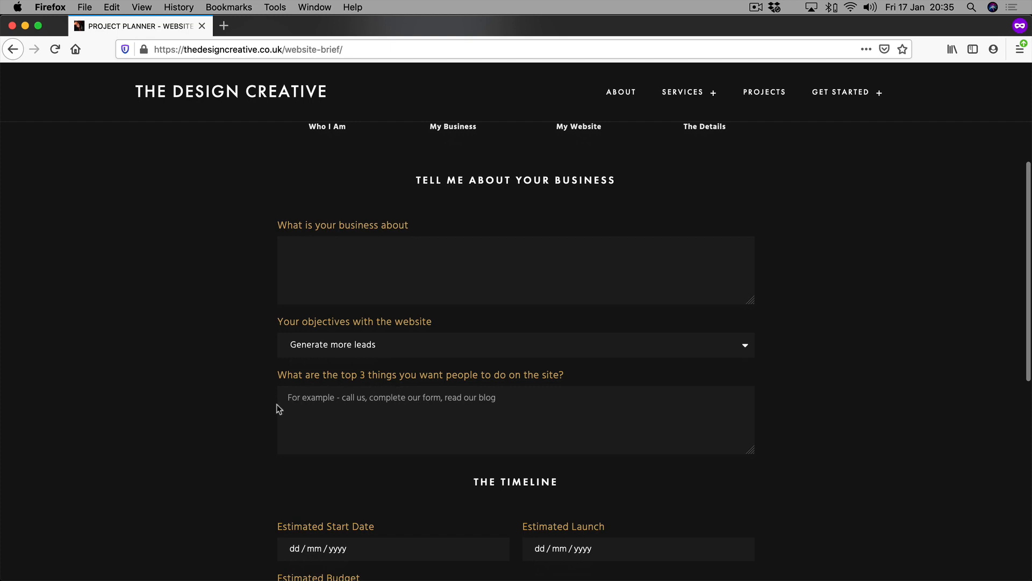
scroll(up, 3)
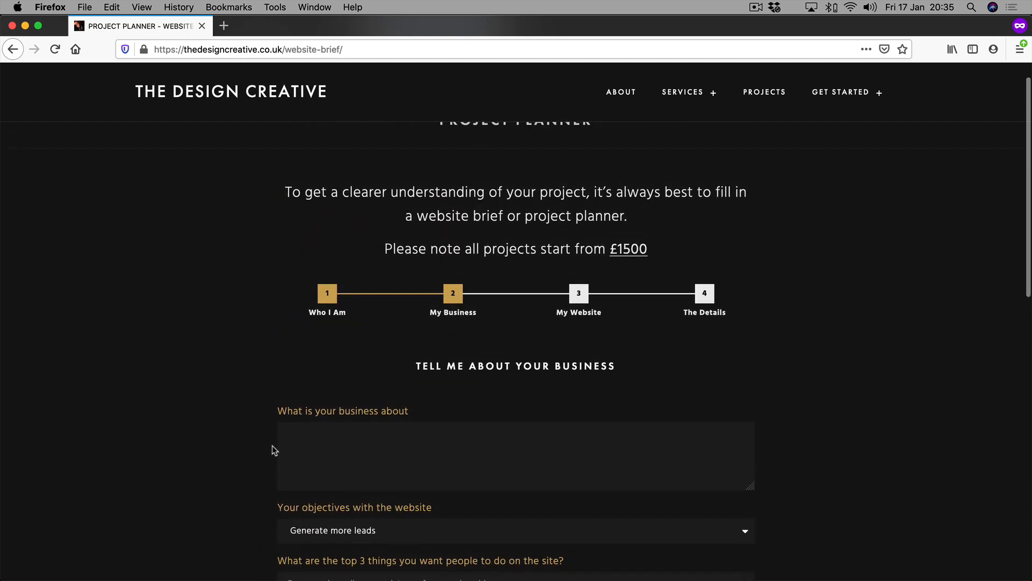
scroll(down, 3)
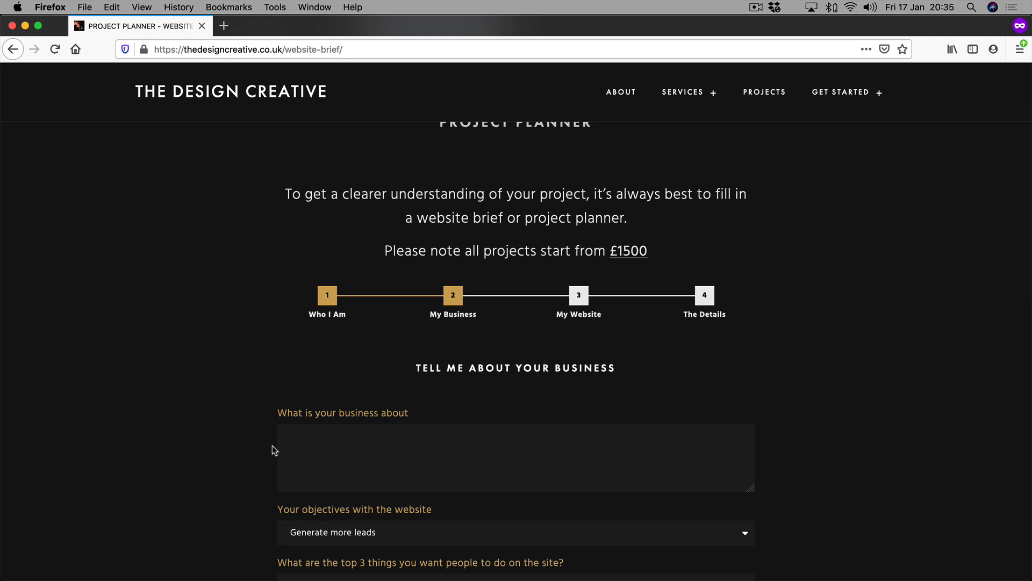
mouse_move(332, 334)
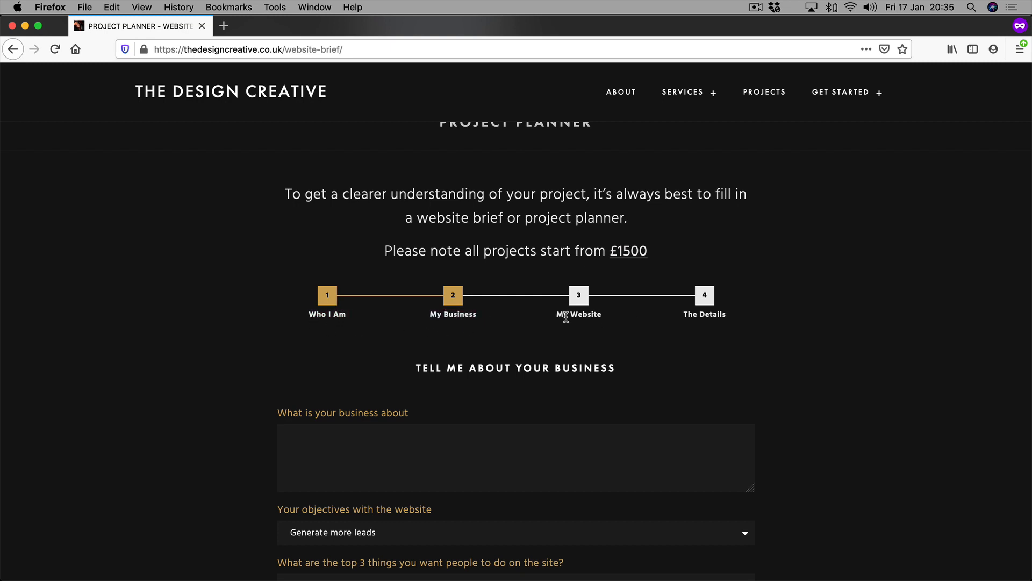
mouse_move(457, 320)
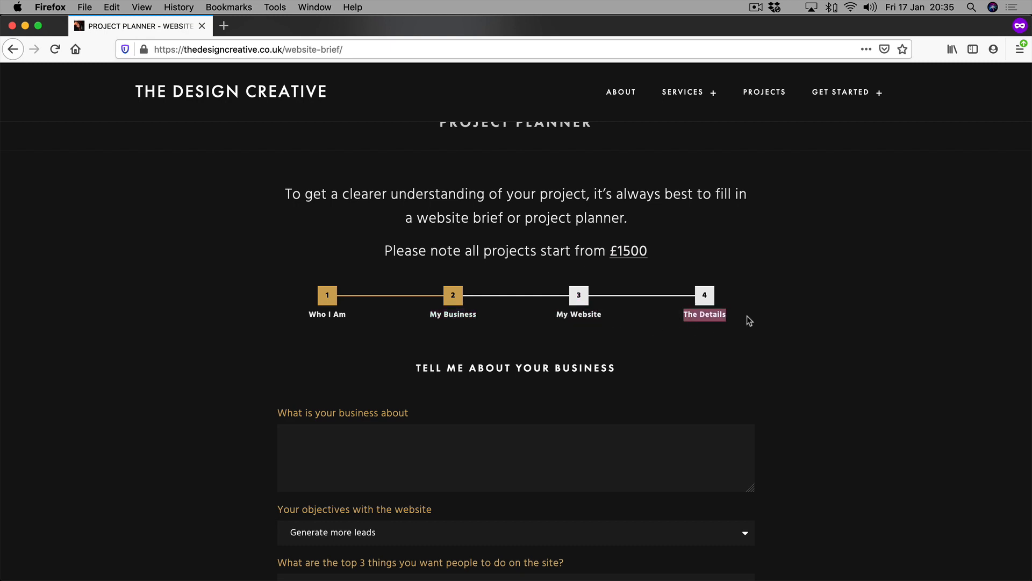
scroll(down, 3)
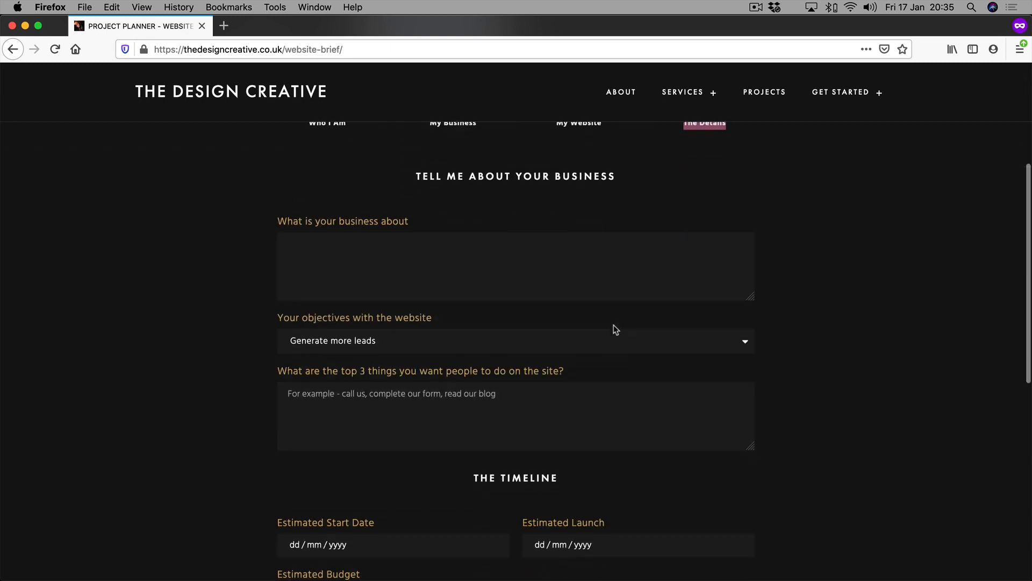
scroll(down, 3)
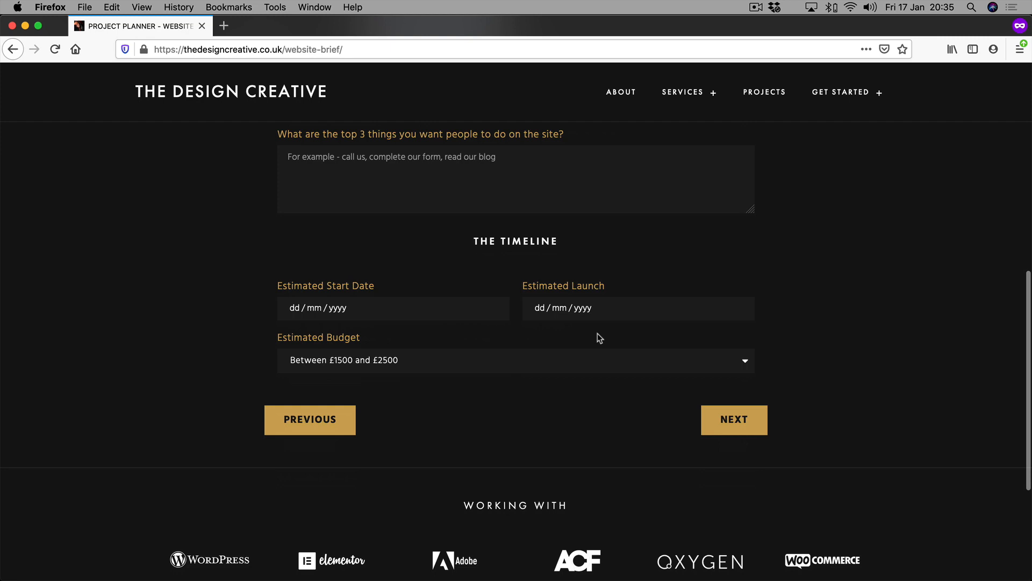
mouse_move(522, 328)
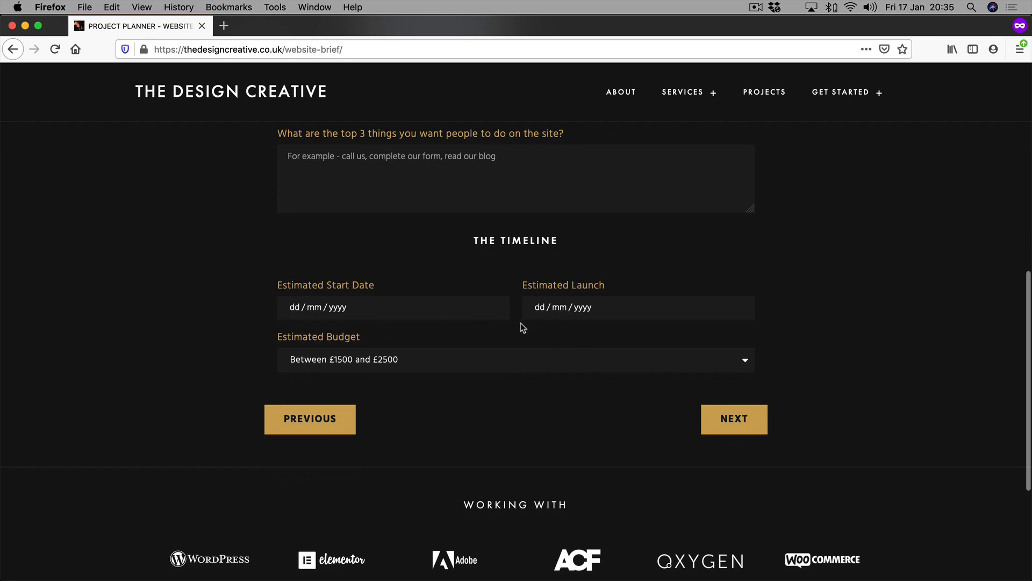
mouse_move(434, 258)
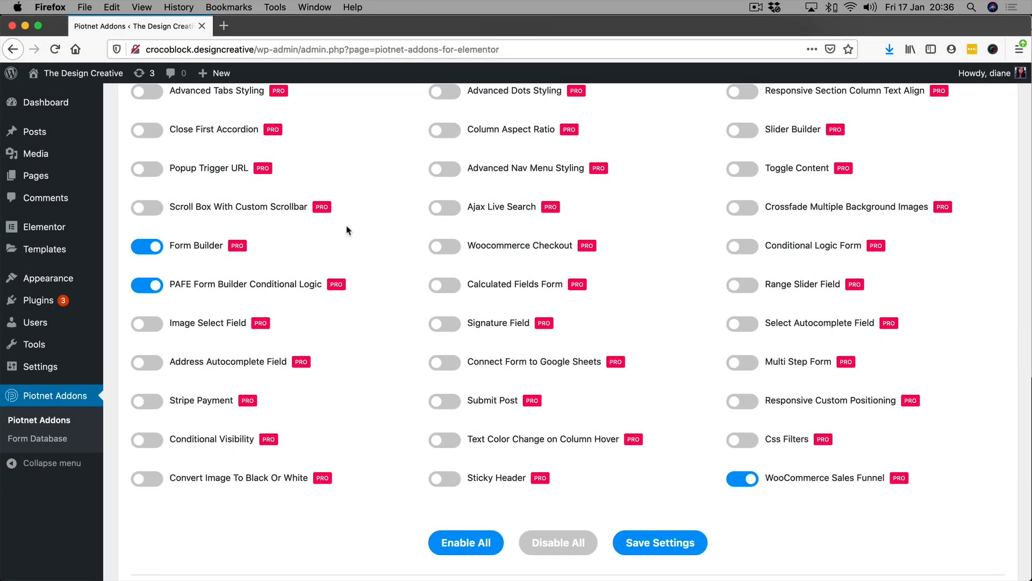
mouse_move(63, 396)
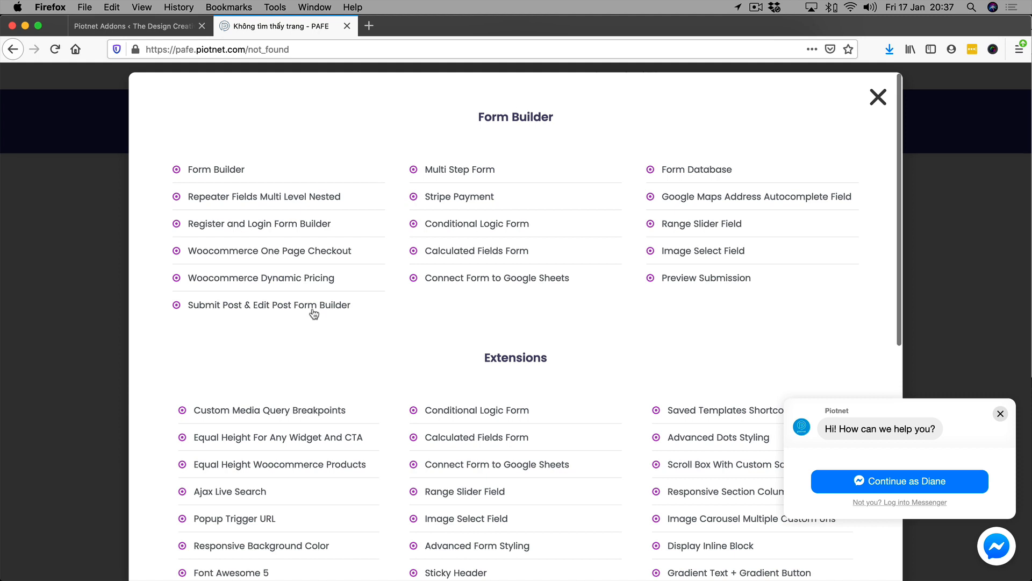
mouse_move(411, 253)
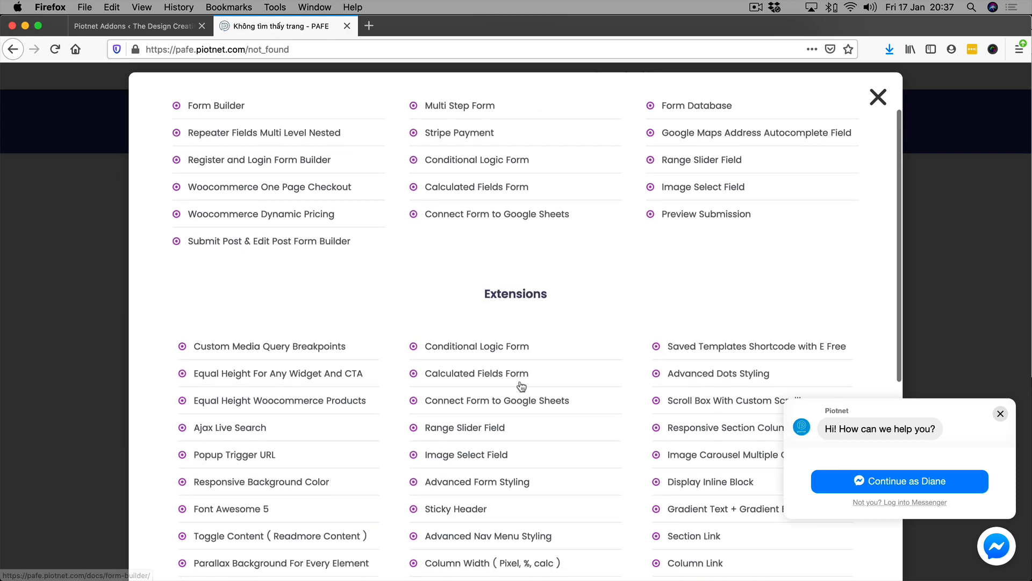
Step: Close the Piotnet features overlay and the Messenger chat popup to reveal the $35/$60/$70 pricing plans
scroll(down, 3)
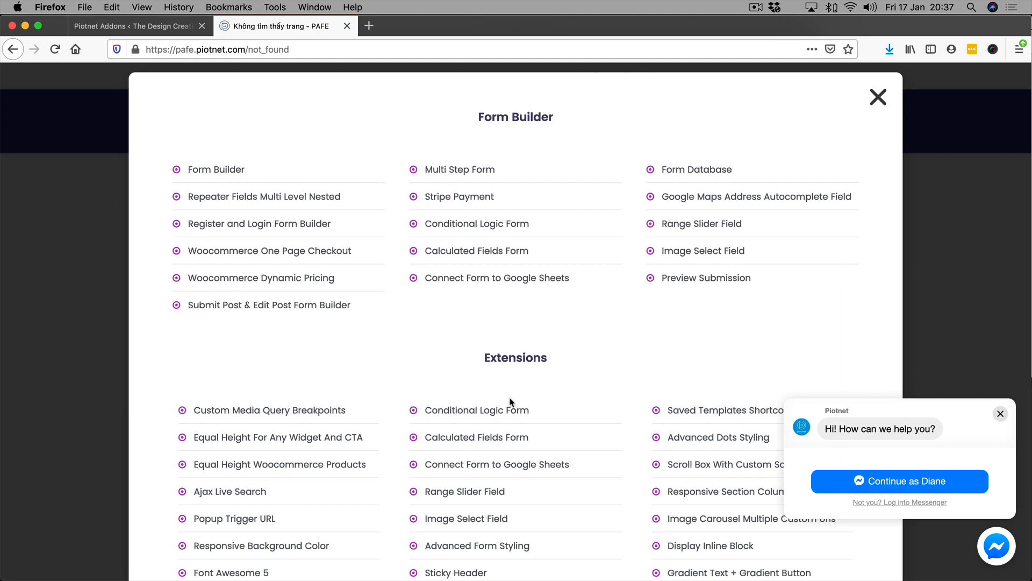
mouse_move(497, 402)
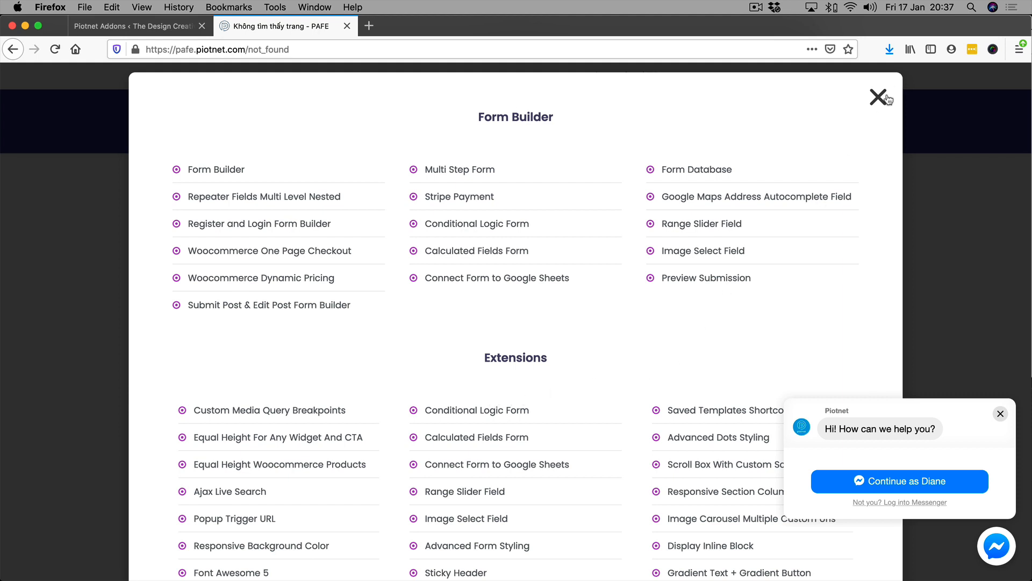
click(878, 97)
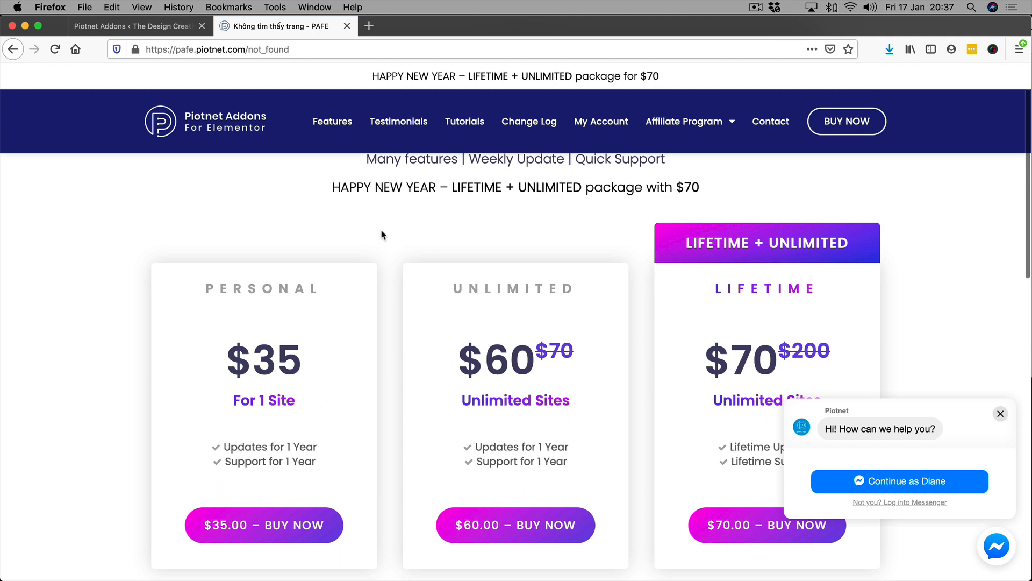
scroll(down, 3)
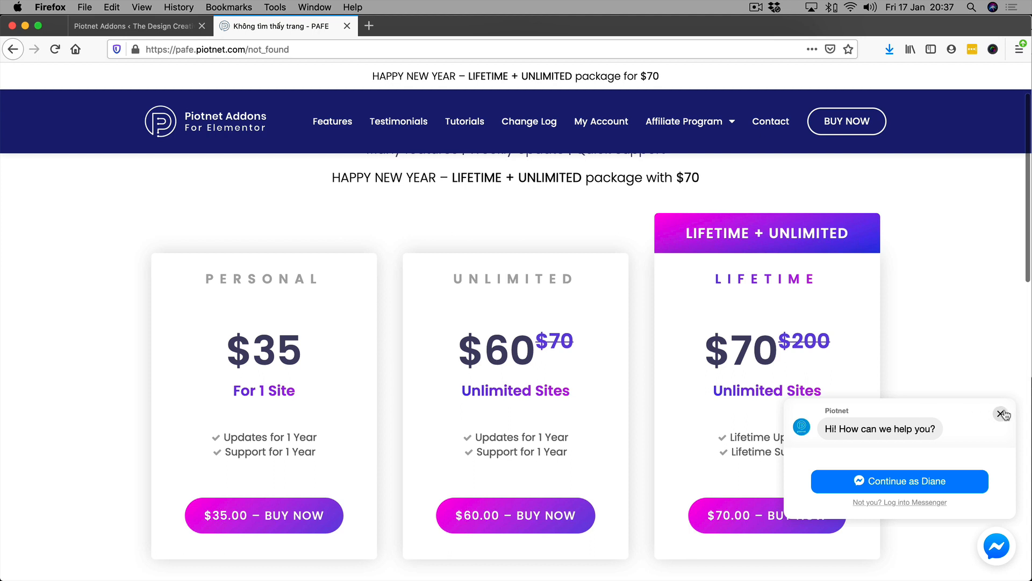
click(1001, 413)
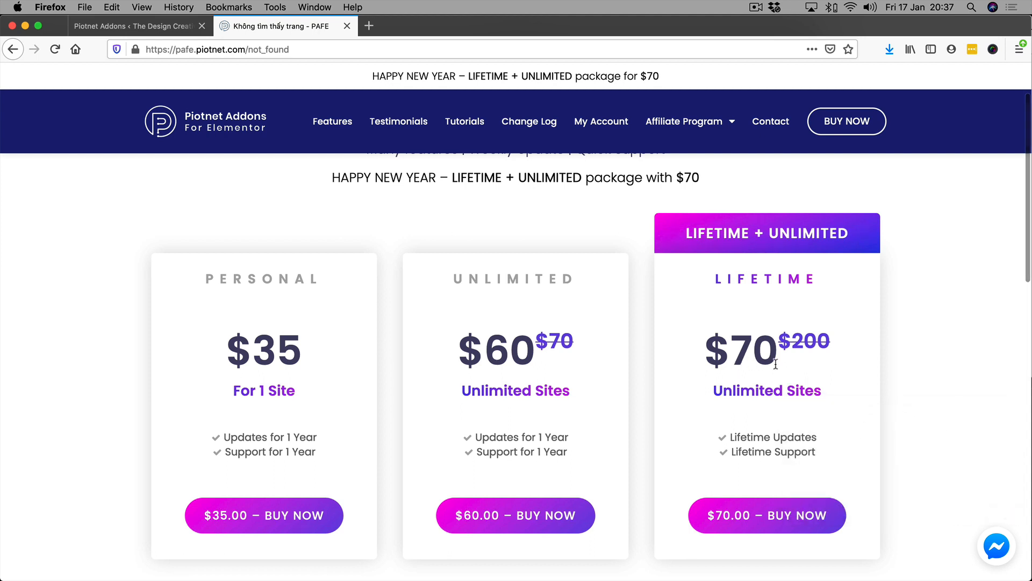
mouse_move(351, 436)
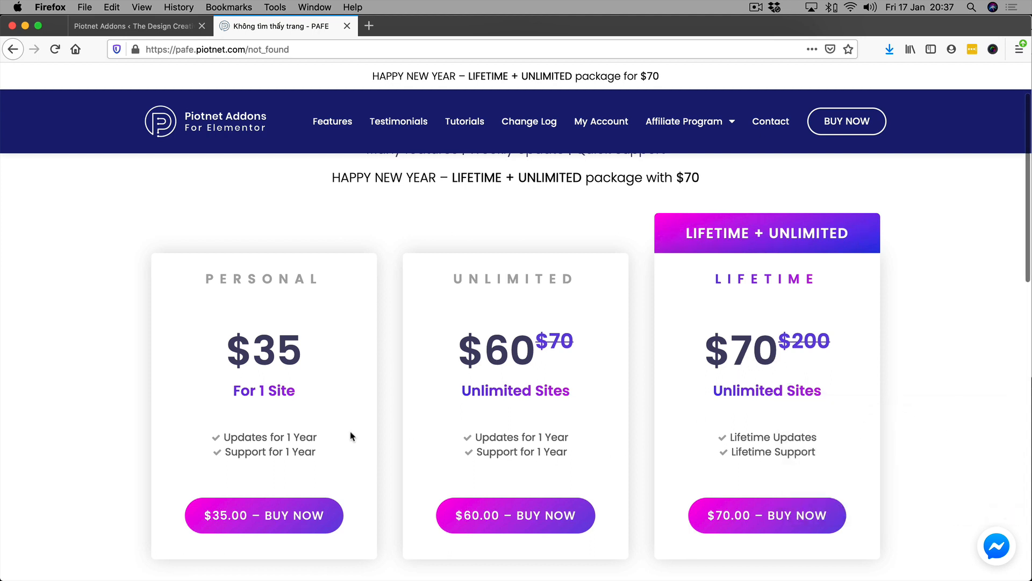
mouse_move(304, 422)
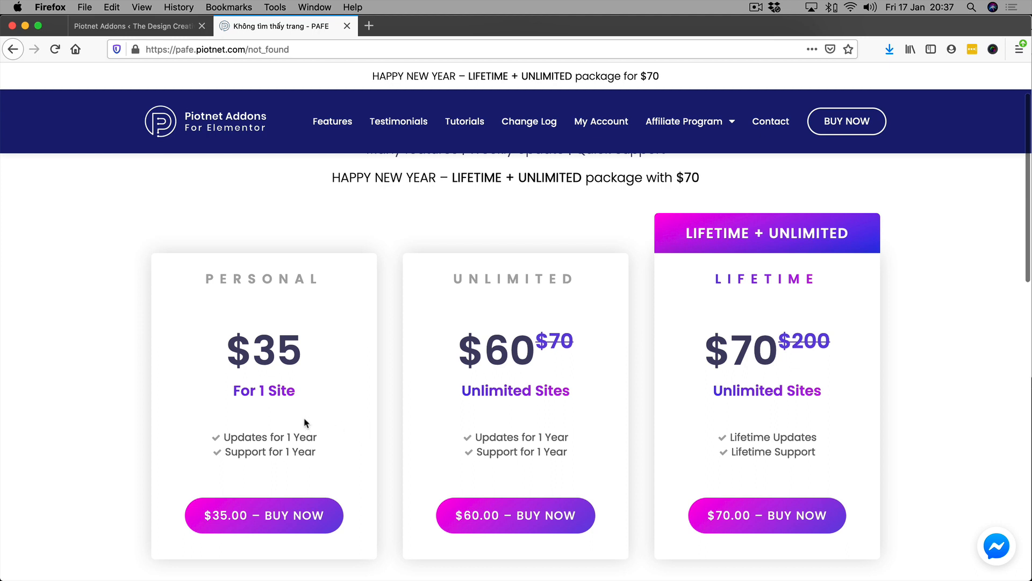
mouse_move(793, 388)
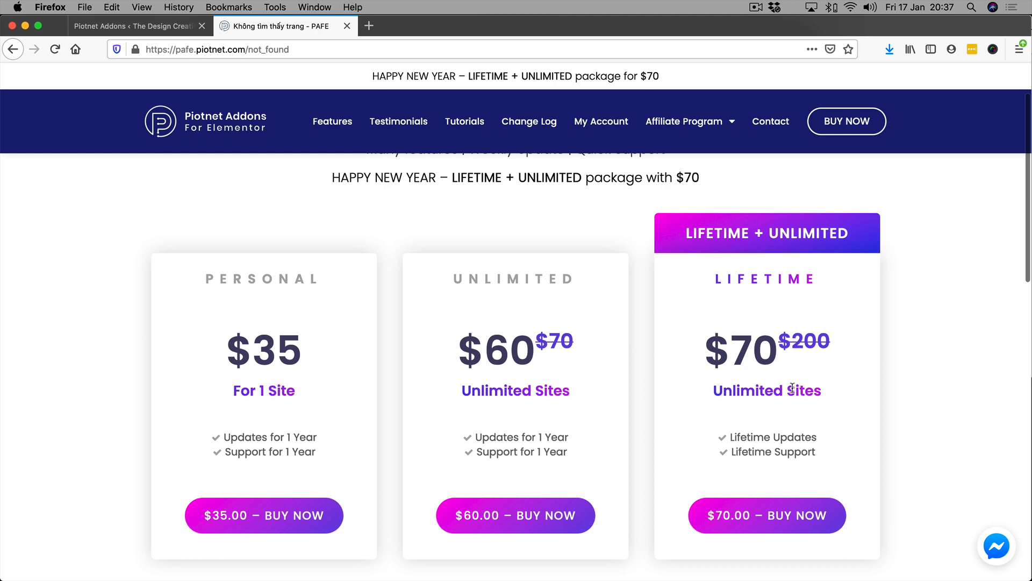
mouse_move(817, 421)
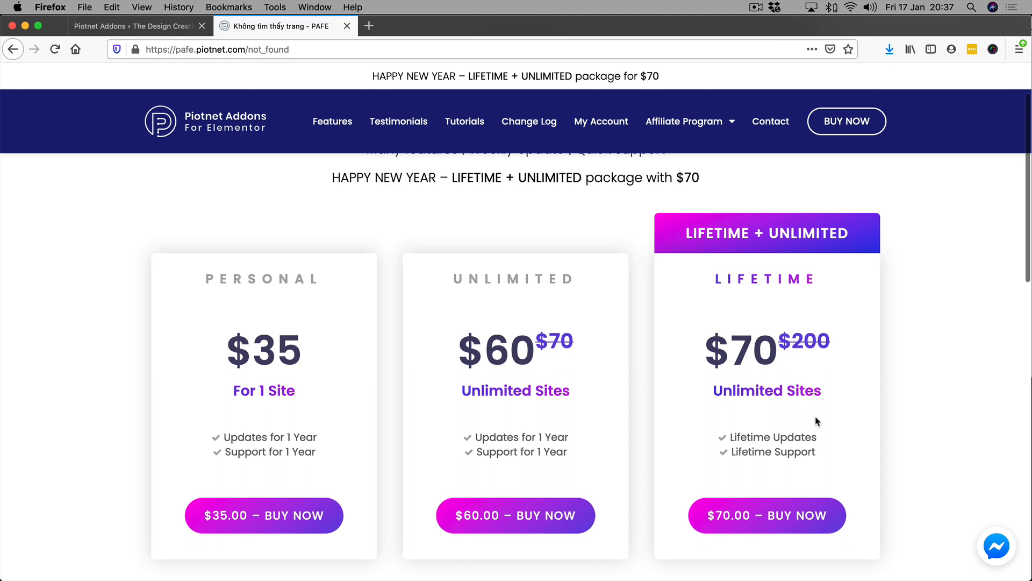
mouse_move(818, 434)
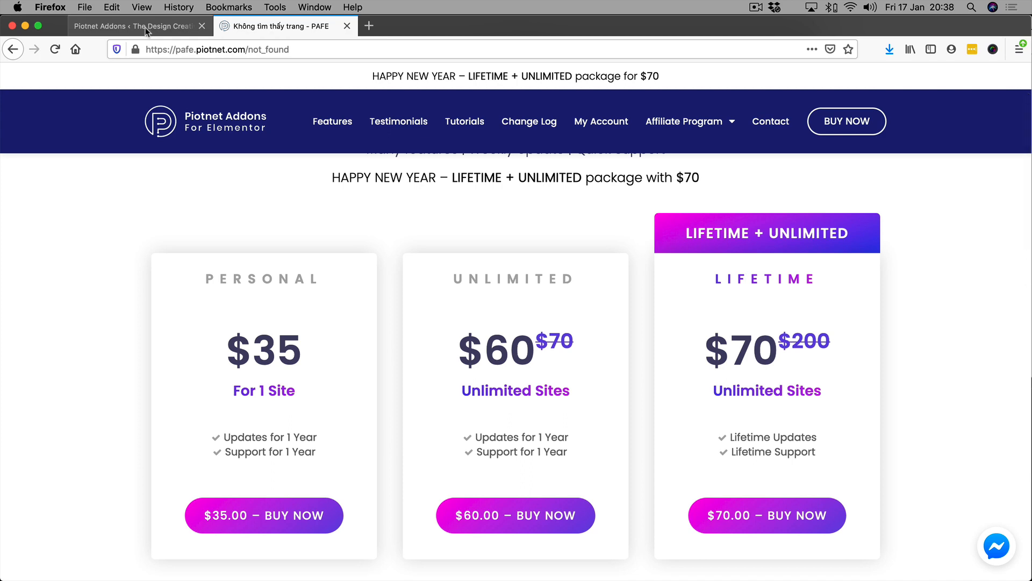
Step: In Piotnet Addons settings, enable Multi Step Form, disable PAFE Form Builder Conditional Logic, and save
click(135, 26)
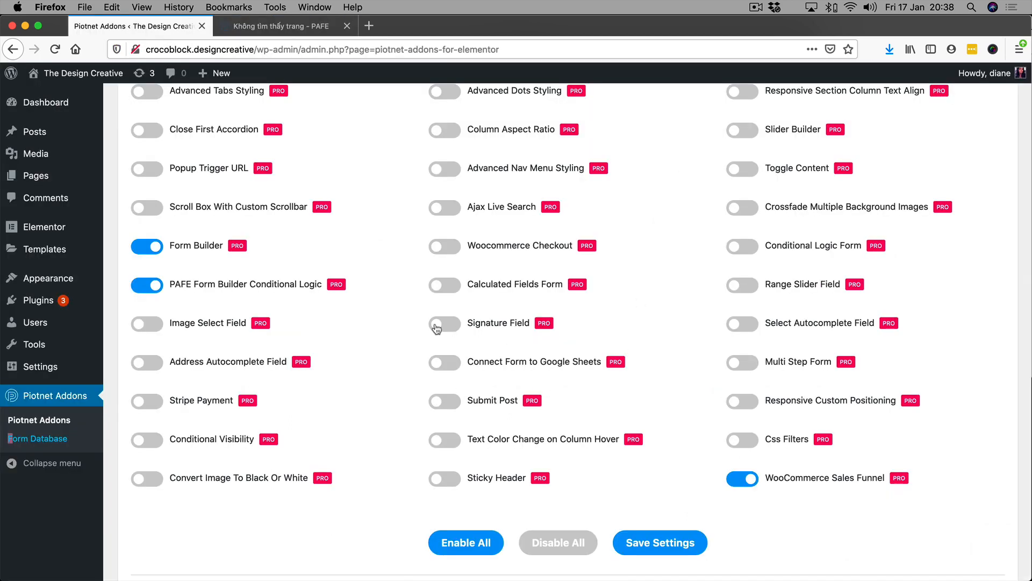
mouse_move(413, 329)
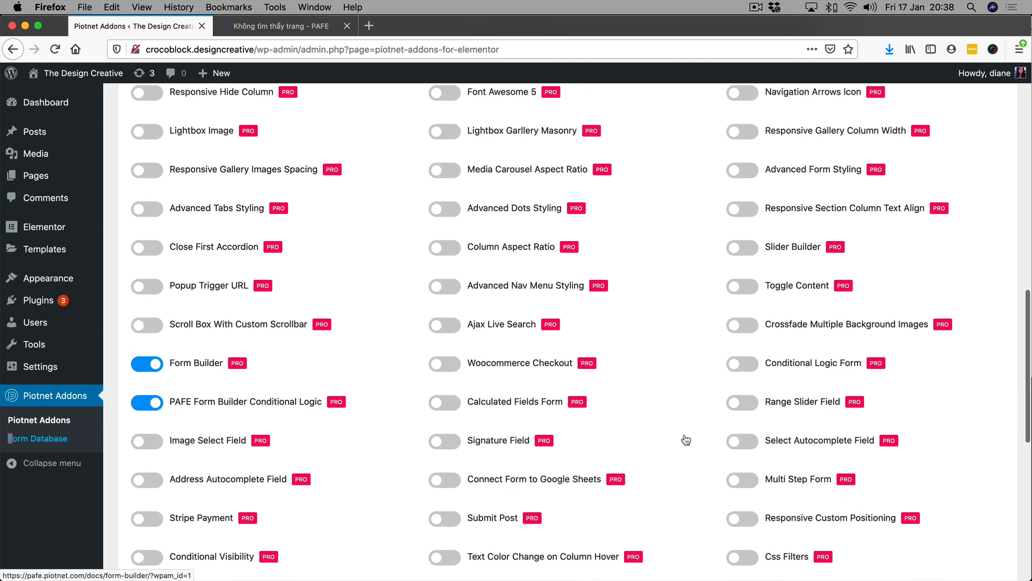
scroll(down, 3)
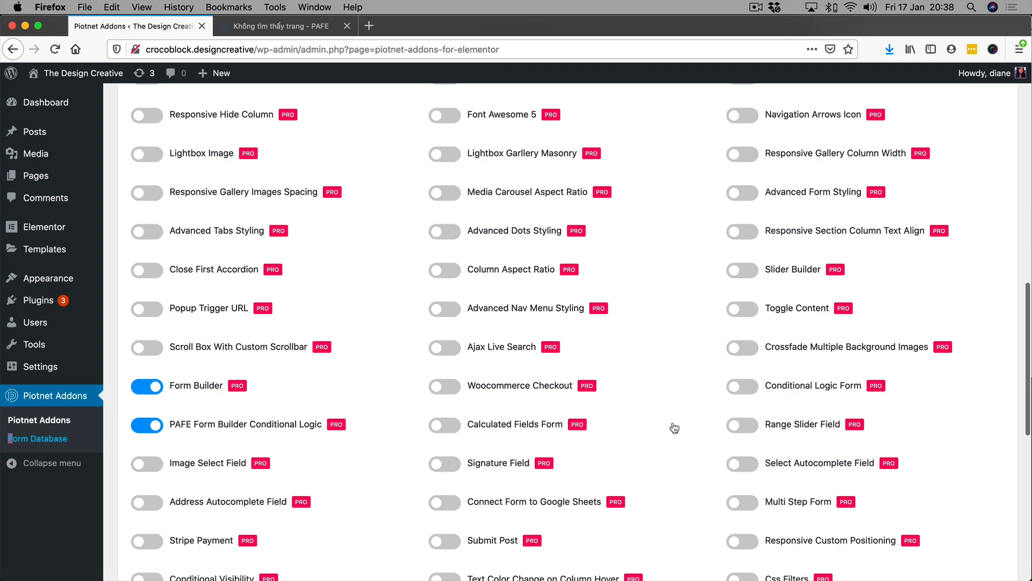
scroll(down, 3)
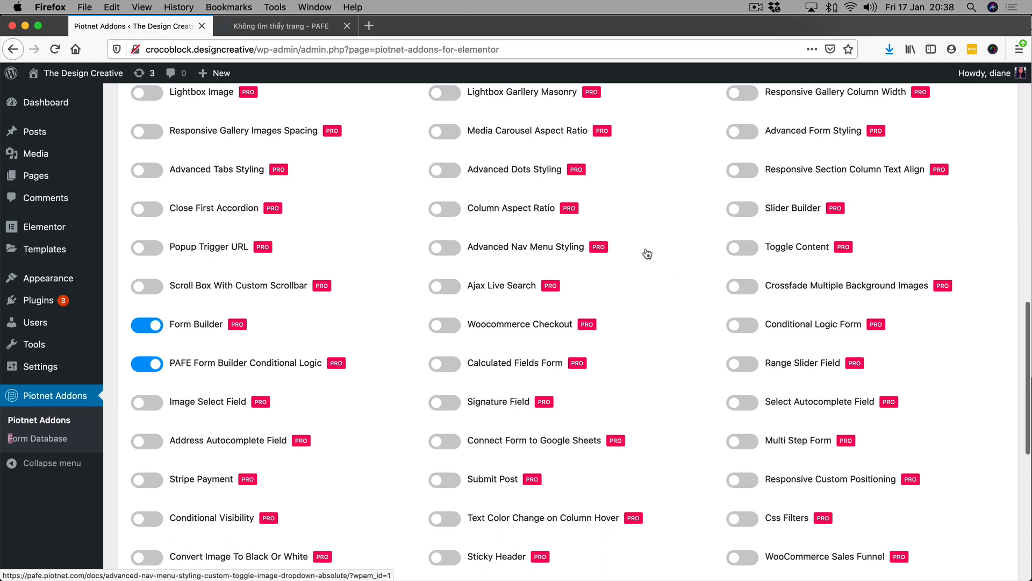
mouse_move(774, 446)
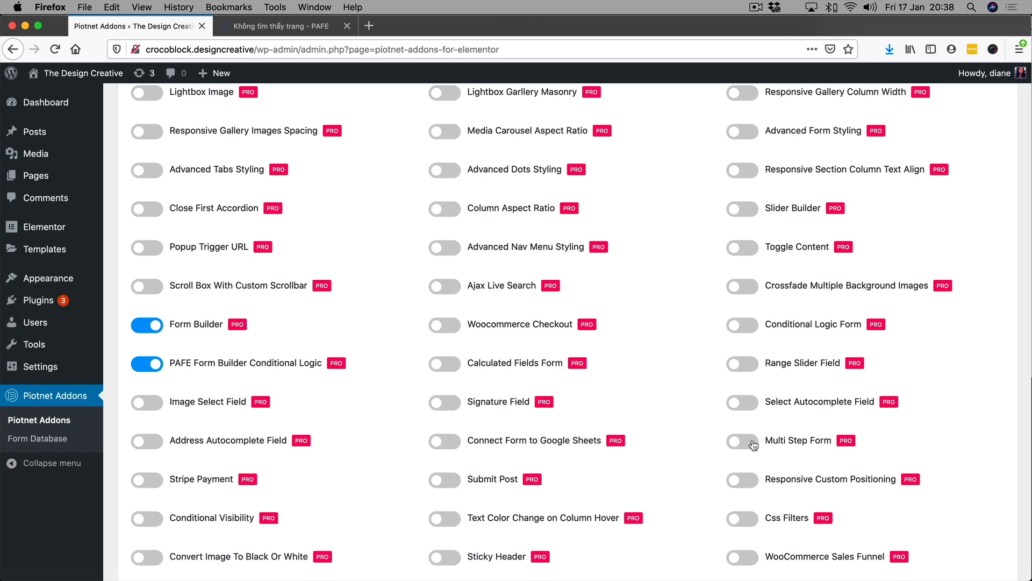
click(742, 440)
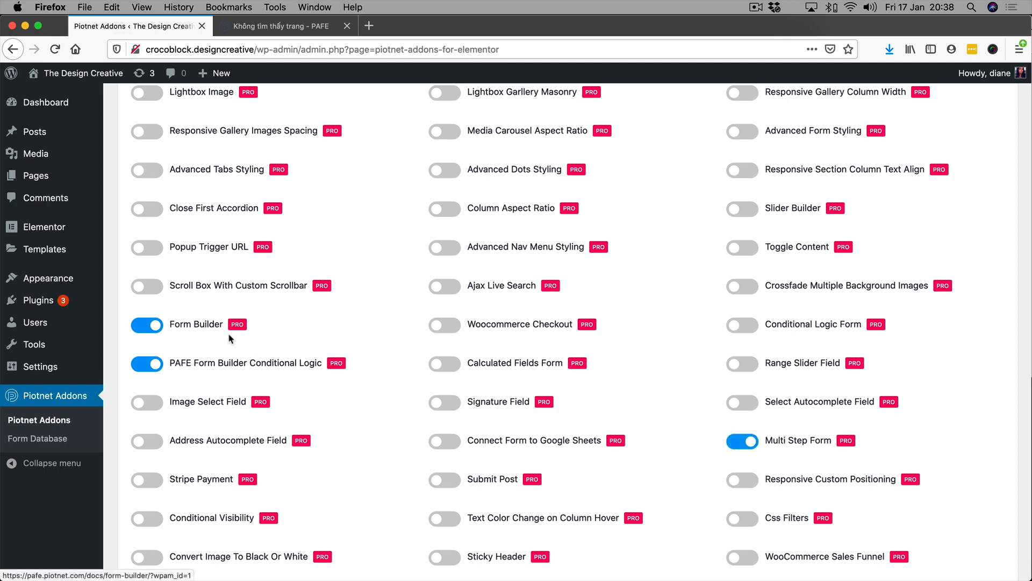
click(146, 363)
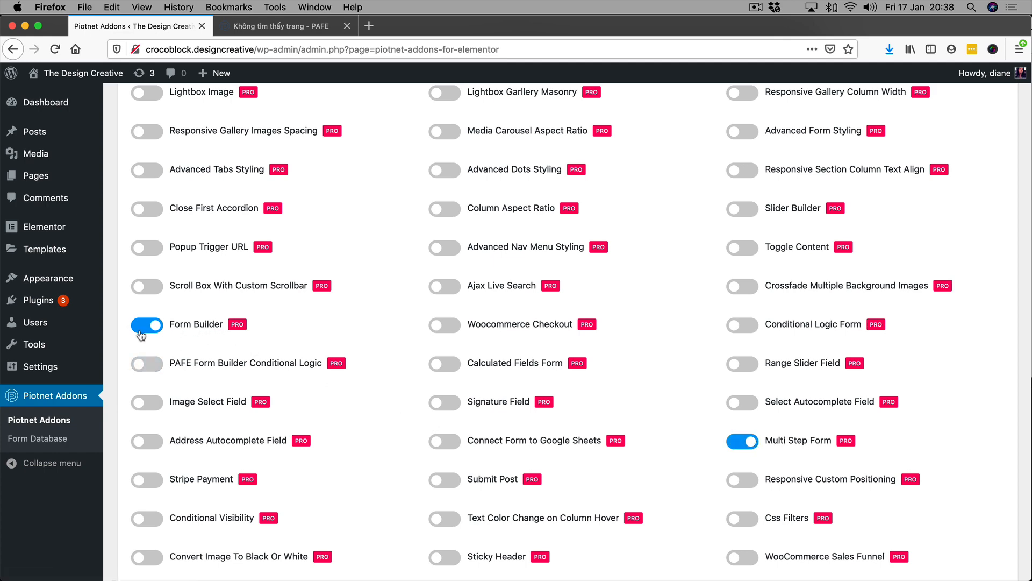
scroll(down, 3)
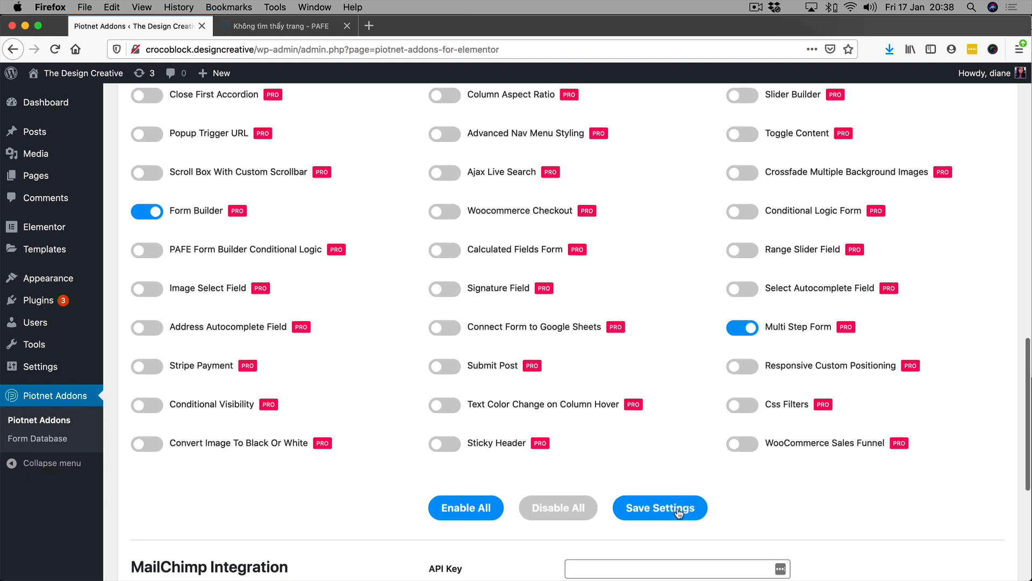
click(659, 507)
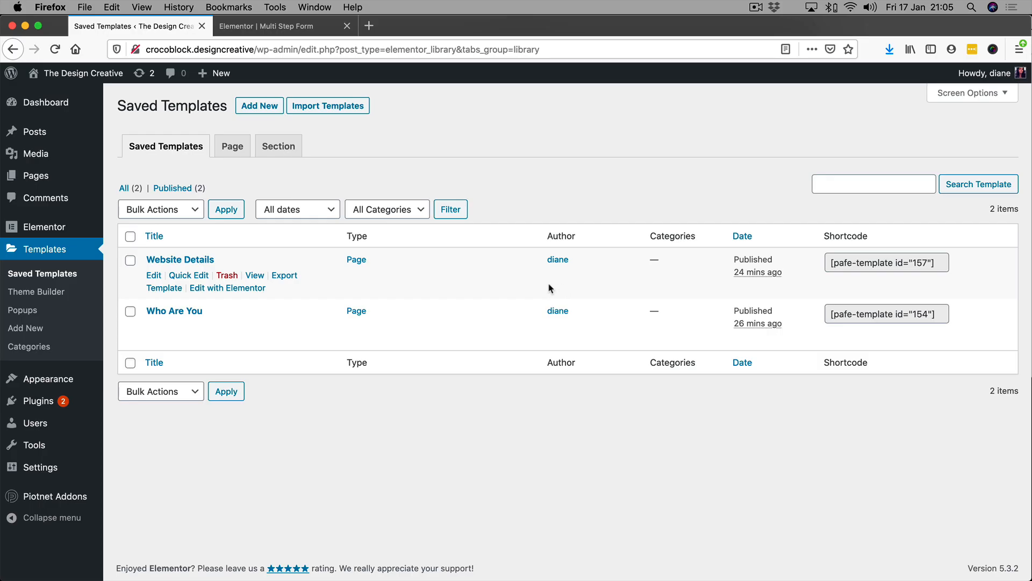
mouse_move(519, 290)
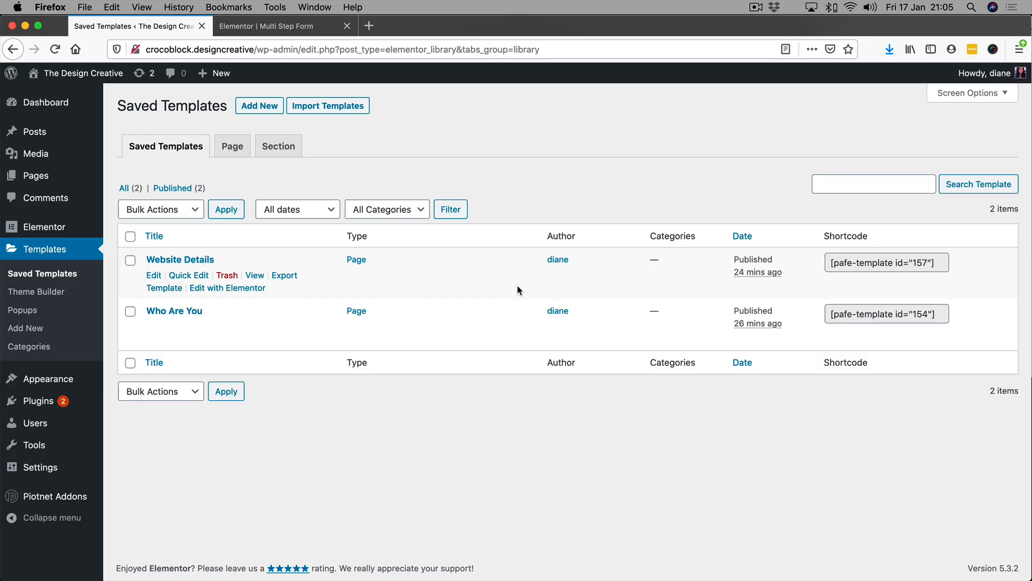
mouse_move(515, 292)
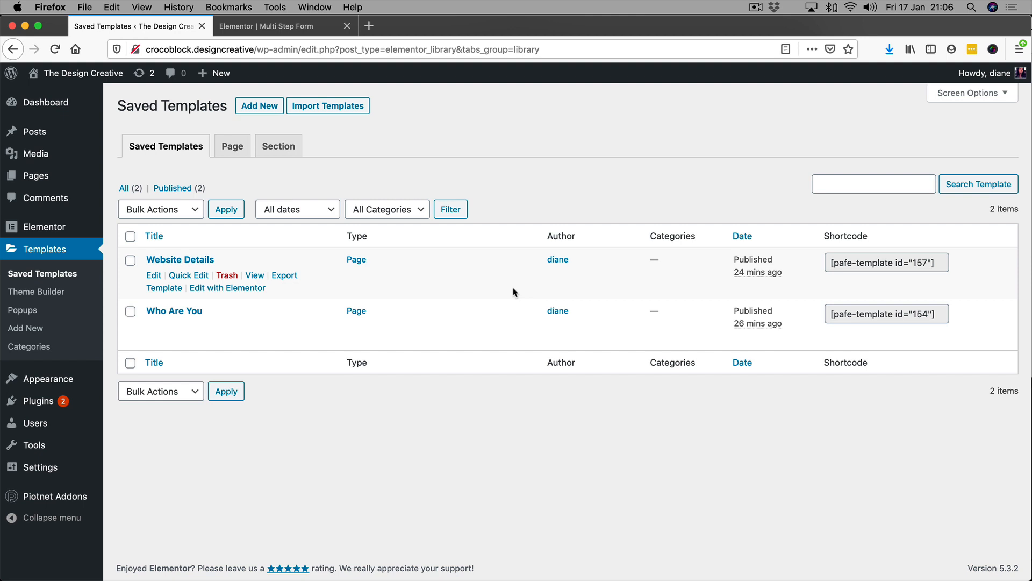
mouse_move(181, 95)
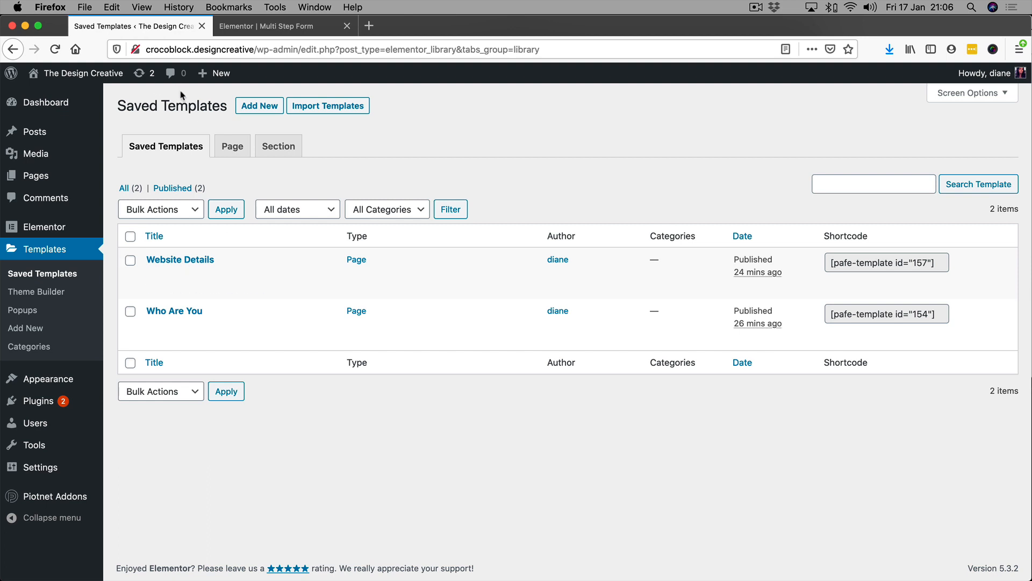
click(214, 73)
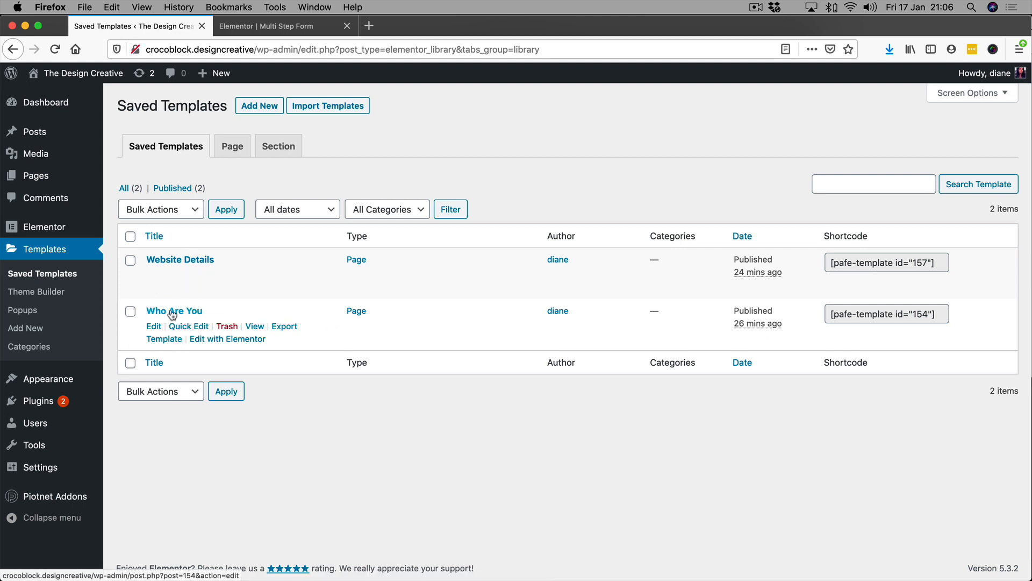
Step: Open the Who Are You template in Elementor and delete the extra blank field
click(153, 326)
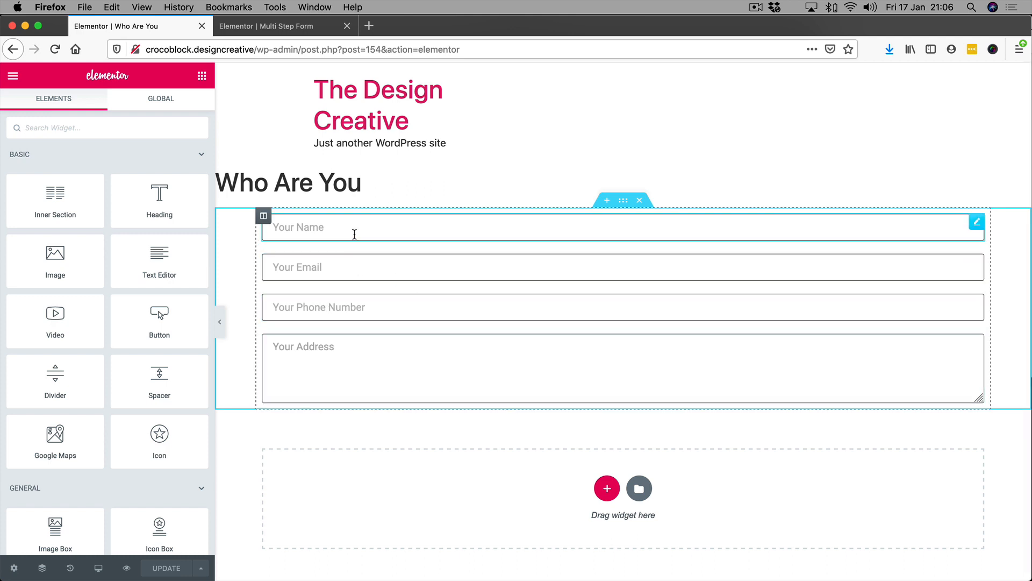
mouse_move(231, 227)
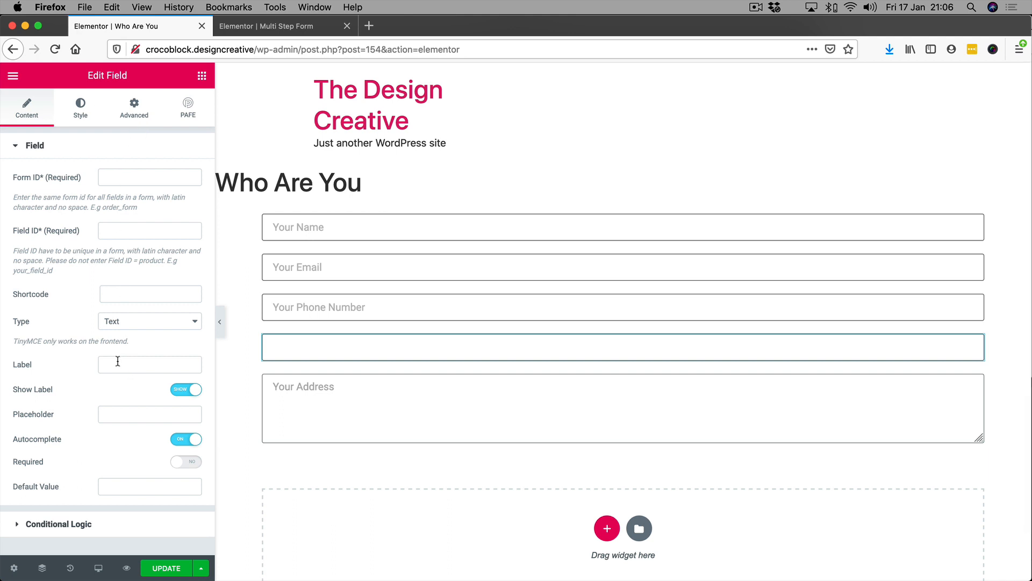
right_click(622, 347)
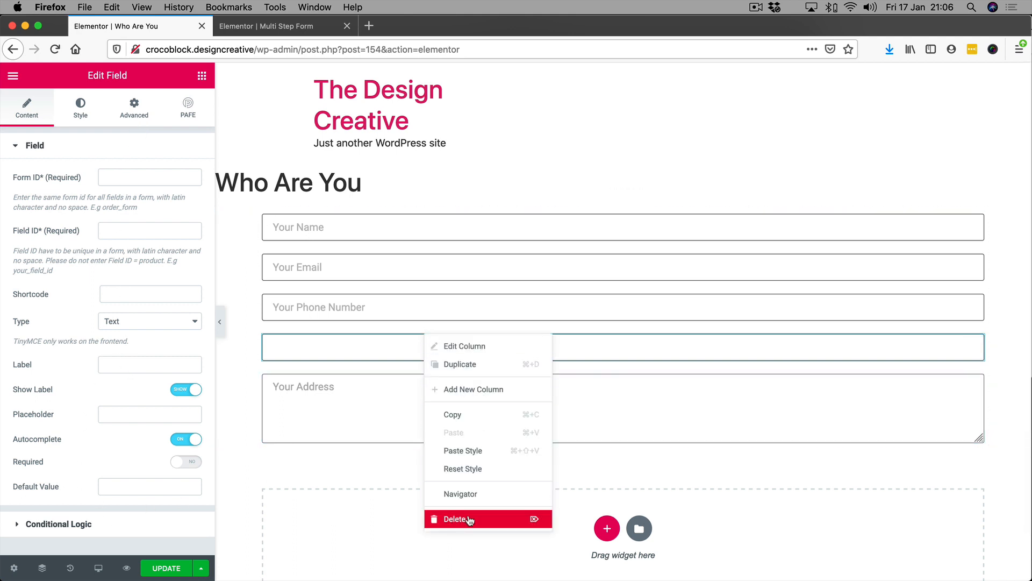
click(454, 519)
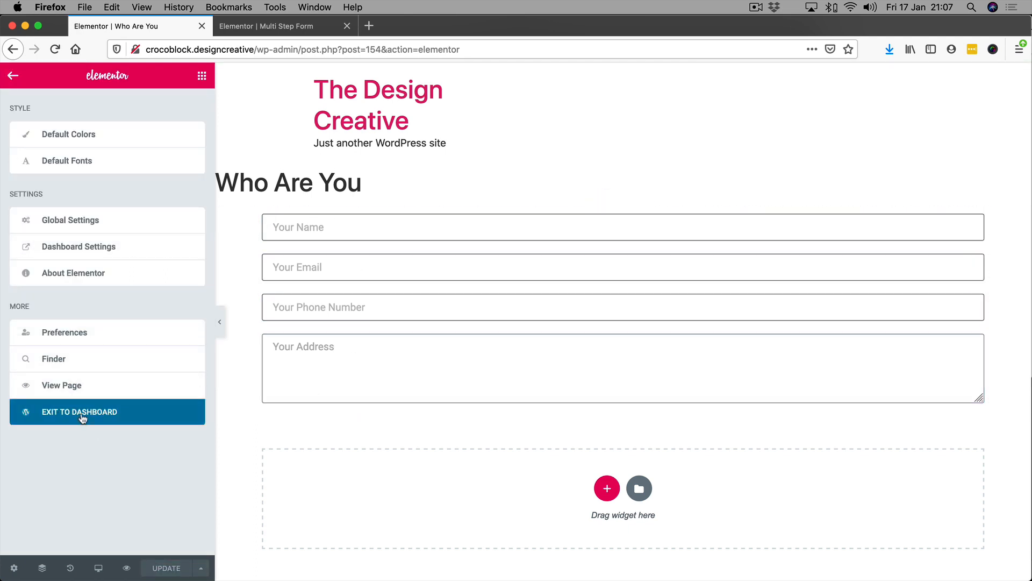
Step: Exit to the dashboard and open the Website Details template in Elementor
click(78, 411)
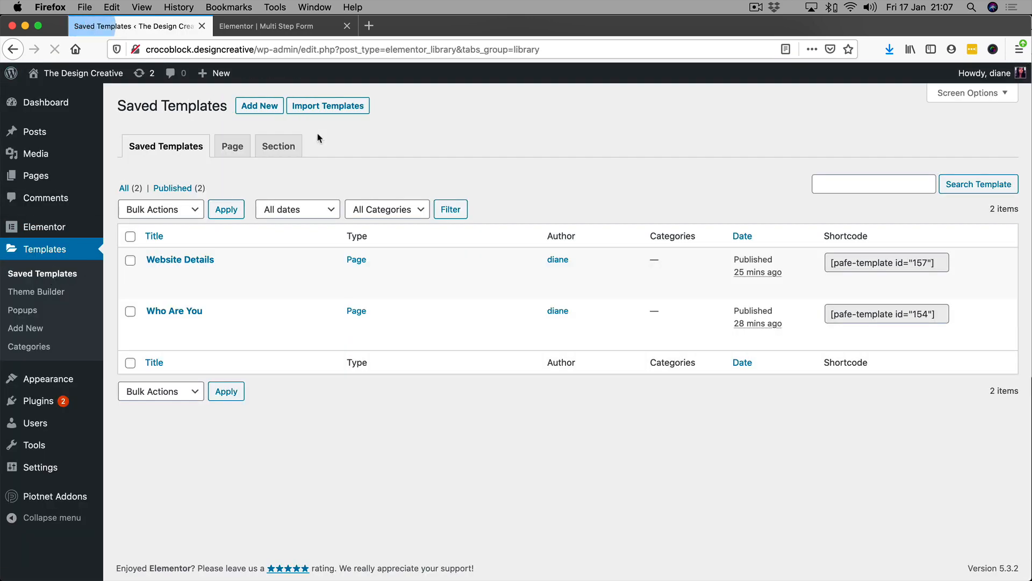
mouse_move(179, 259)
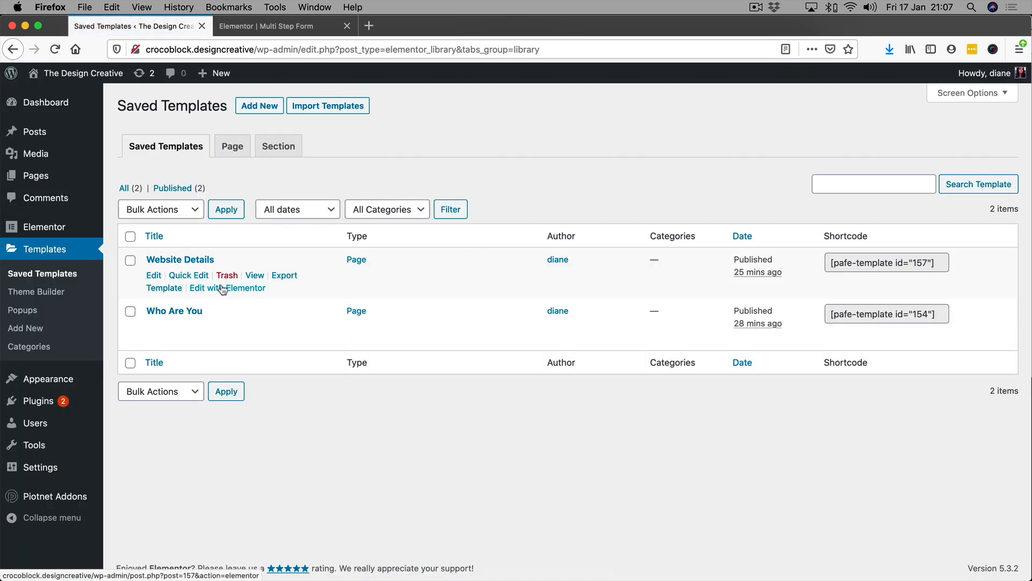
click(226, 287)
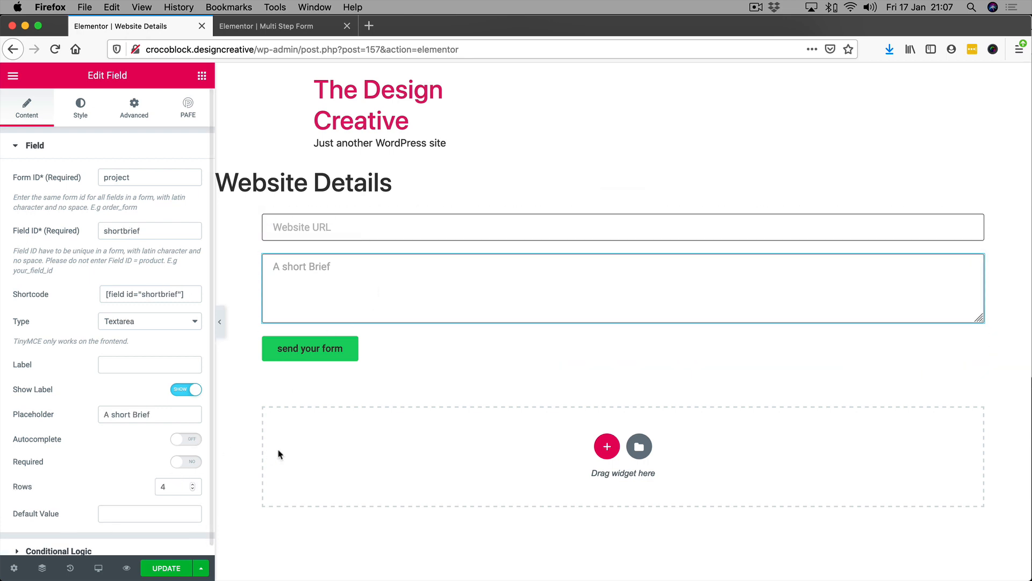
click(379, 352)
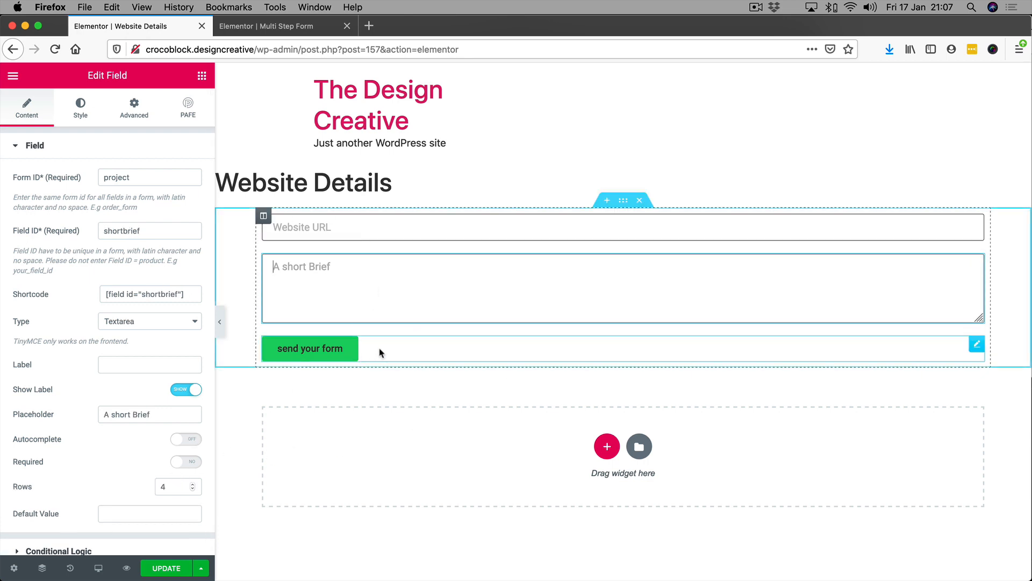
Step: Review the Website URL, short brief and send button settings, then open the Multi Step Form page
click(309, 348)
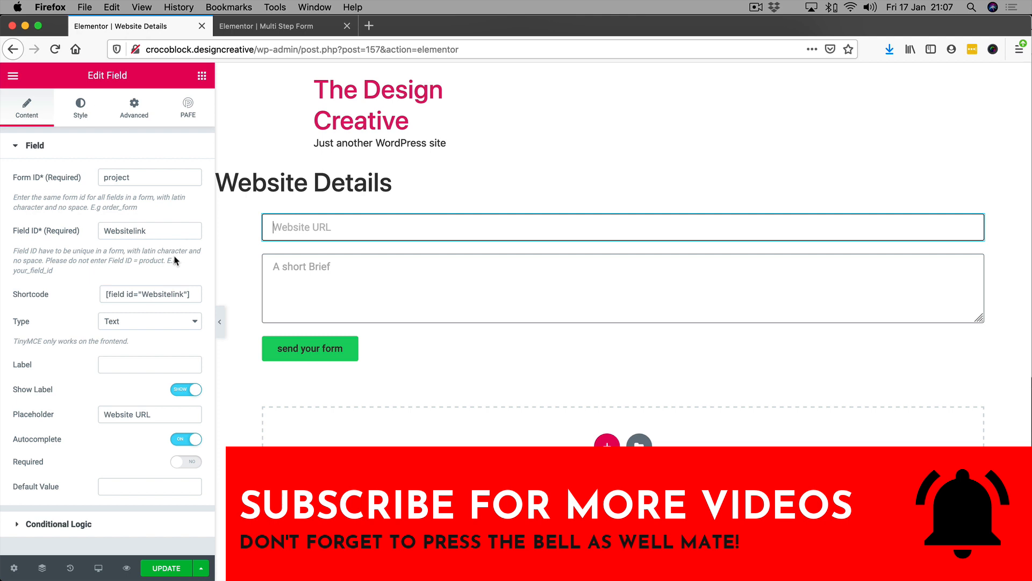
click(332, 288)
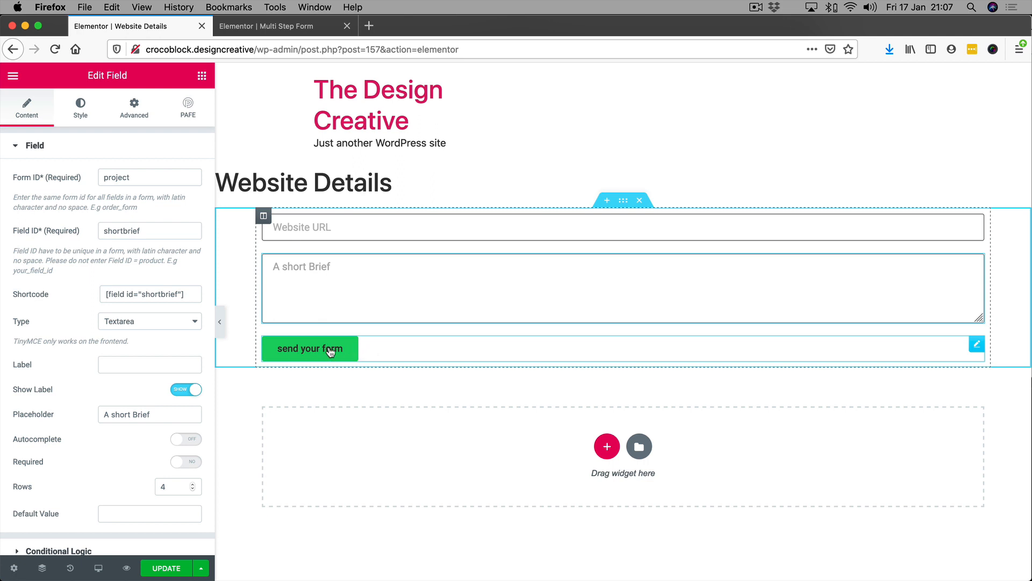
click(310, 348)
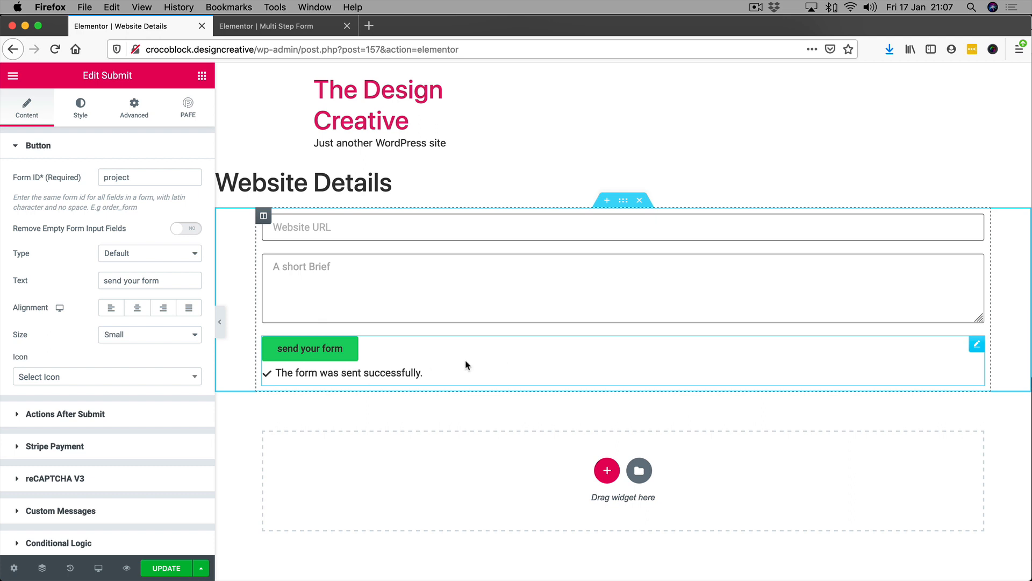
click(284, 26)
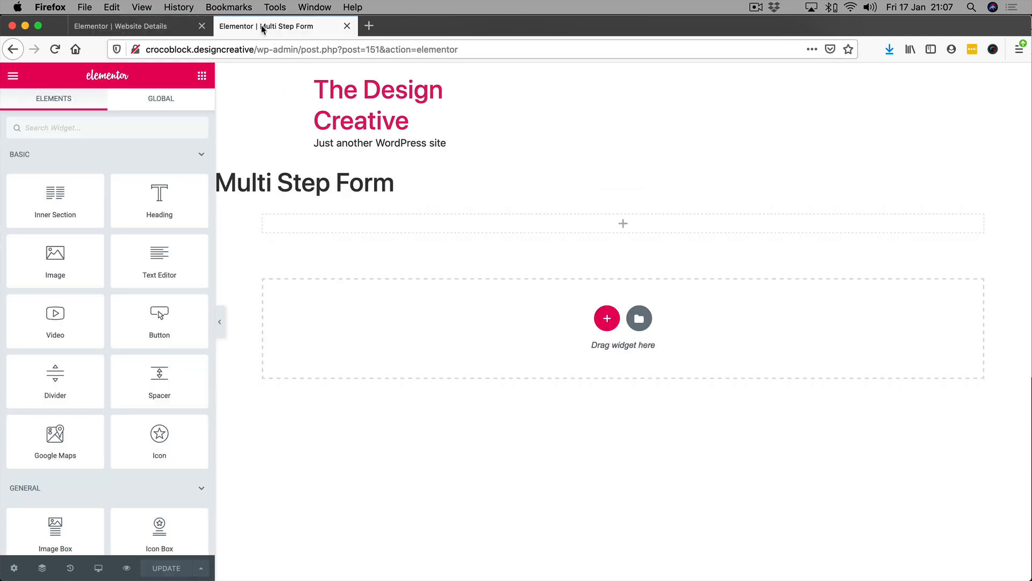
Step: Add a Multi Step Form widget found by searching 'step' and set its form ID to 'project'
click(13, 75)
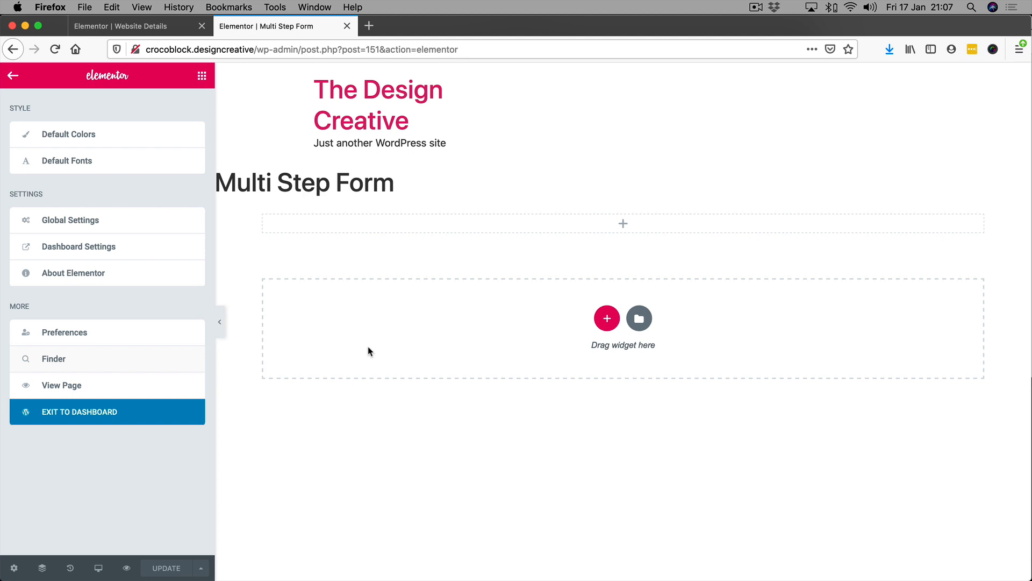
mouse_move(187, 189)
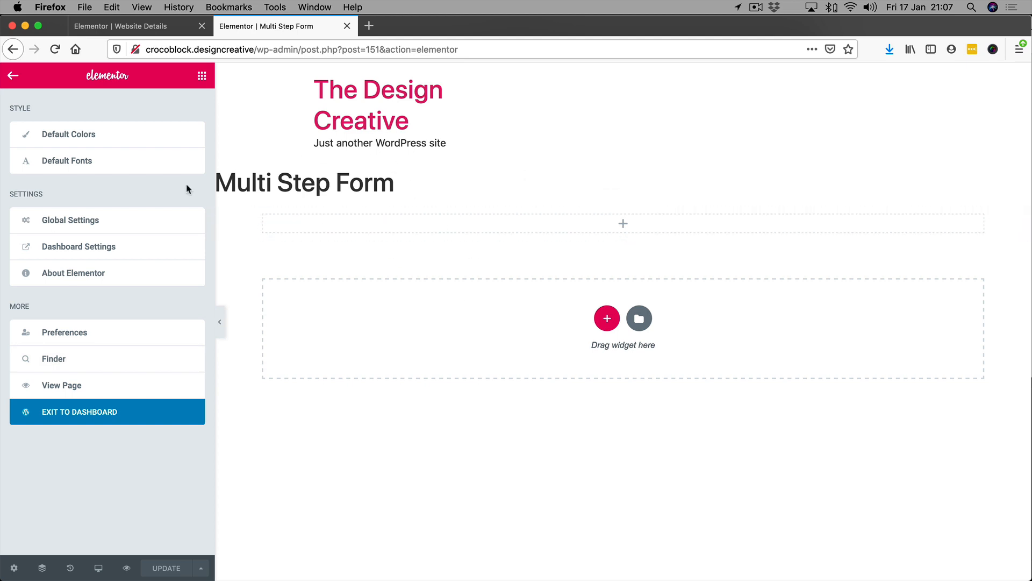
mouse_move(478, 252)
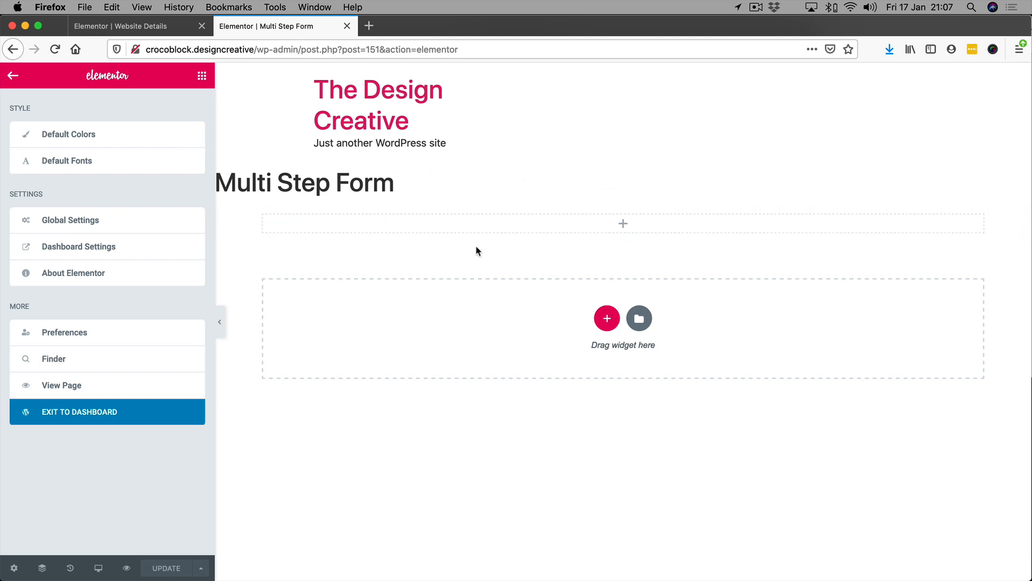
click(12, 75)
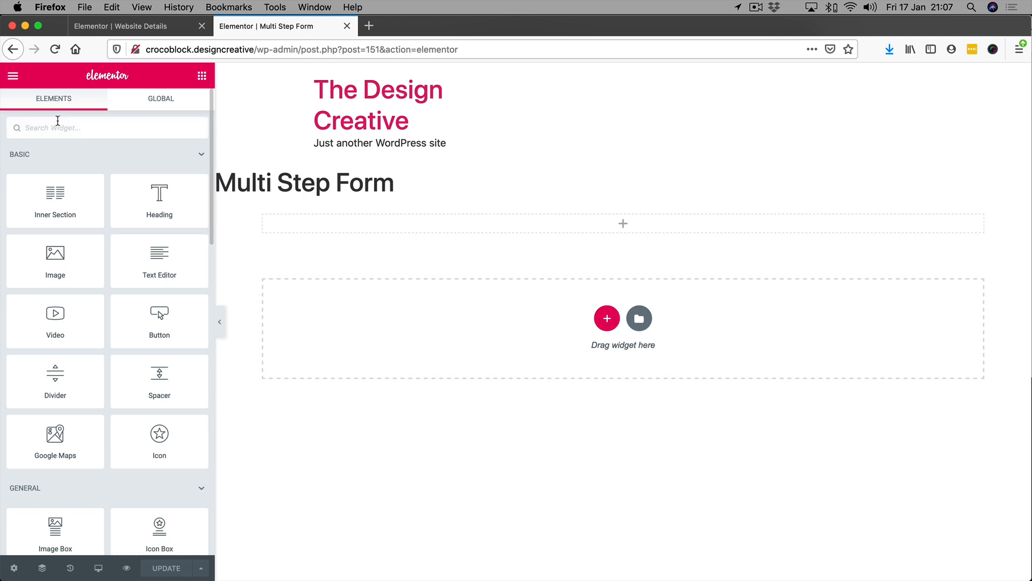
text(step)
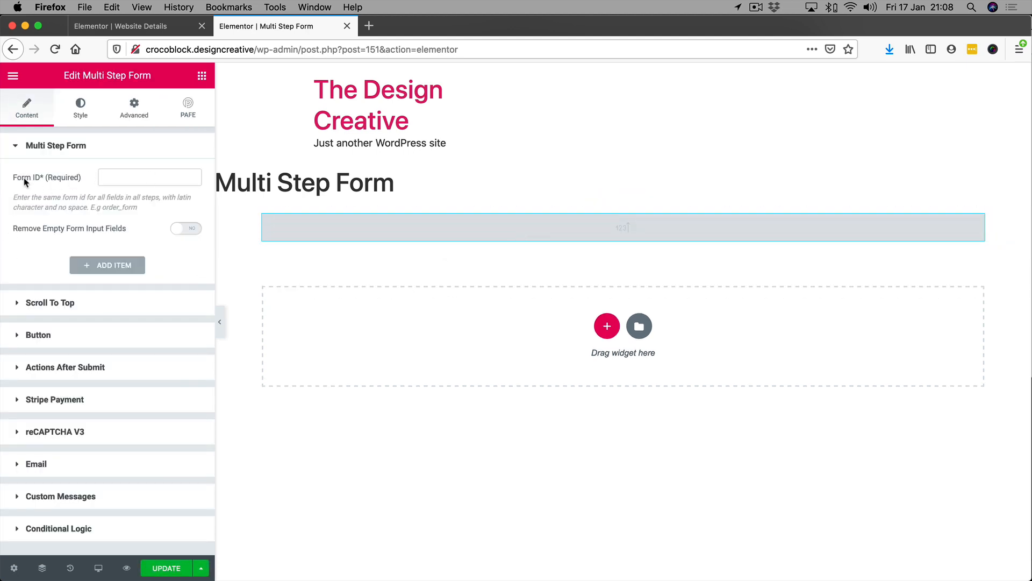
click(150, 177)
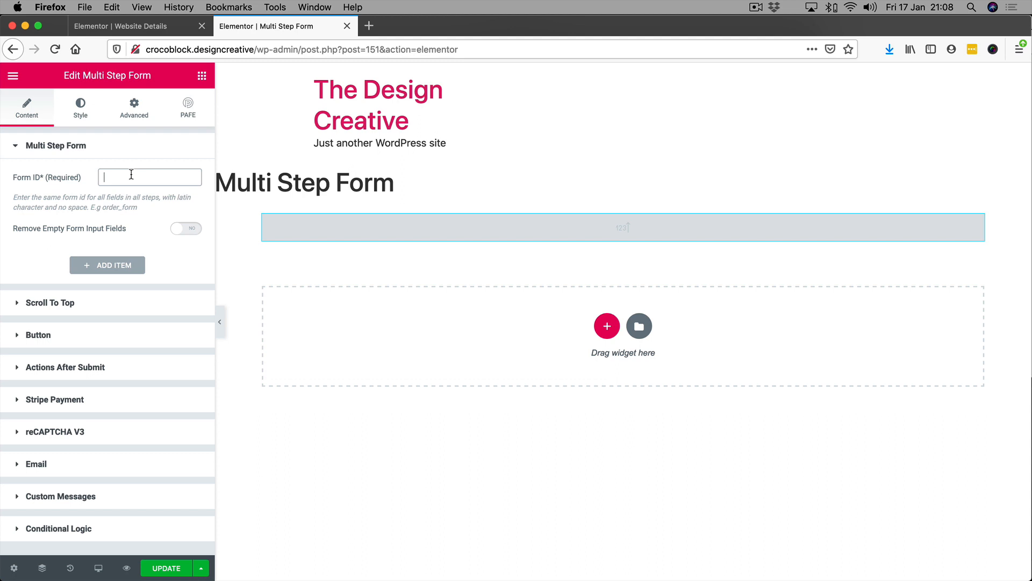
text(r)
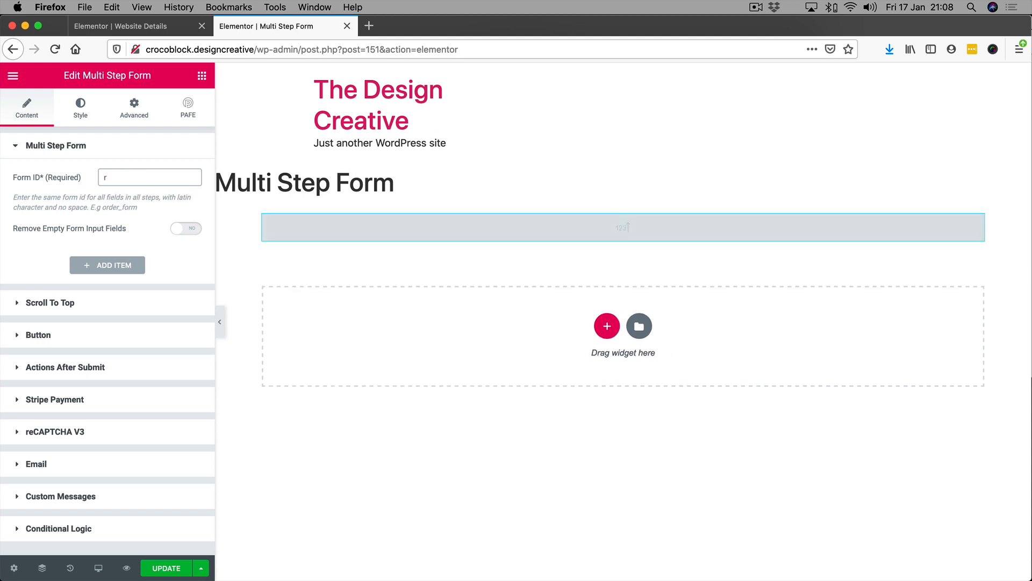
text(project)
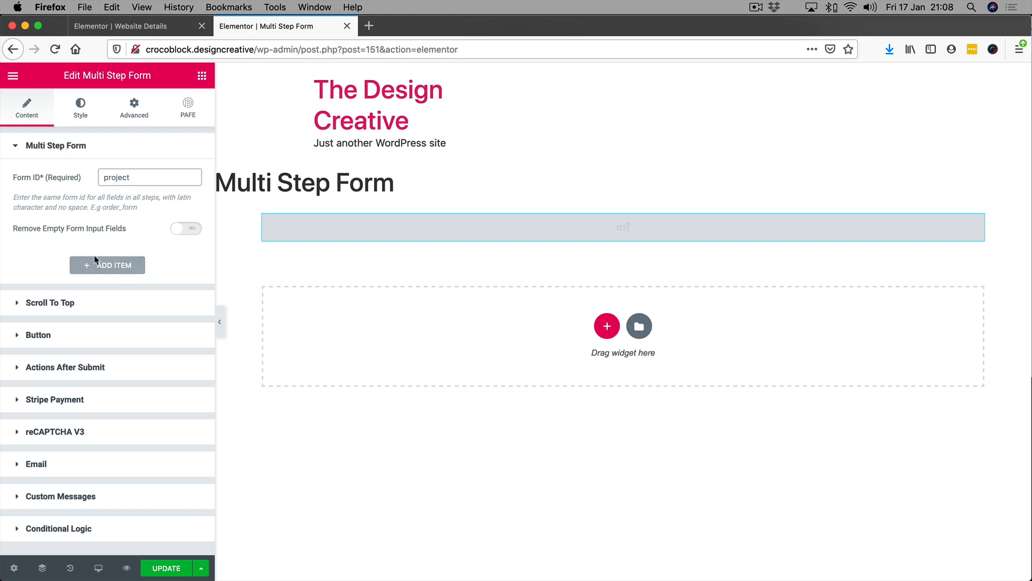
click(120, 26)
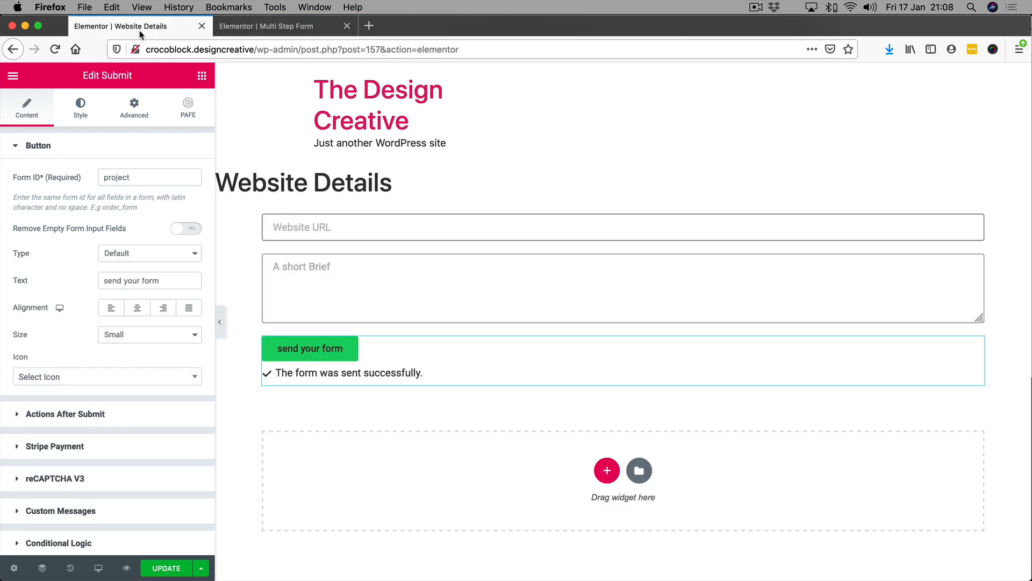
Step: Return to Saved Templates in the dashboard and select the Who Are You shortcode (id 154)
click(11, 75)
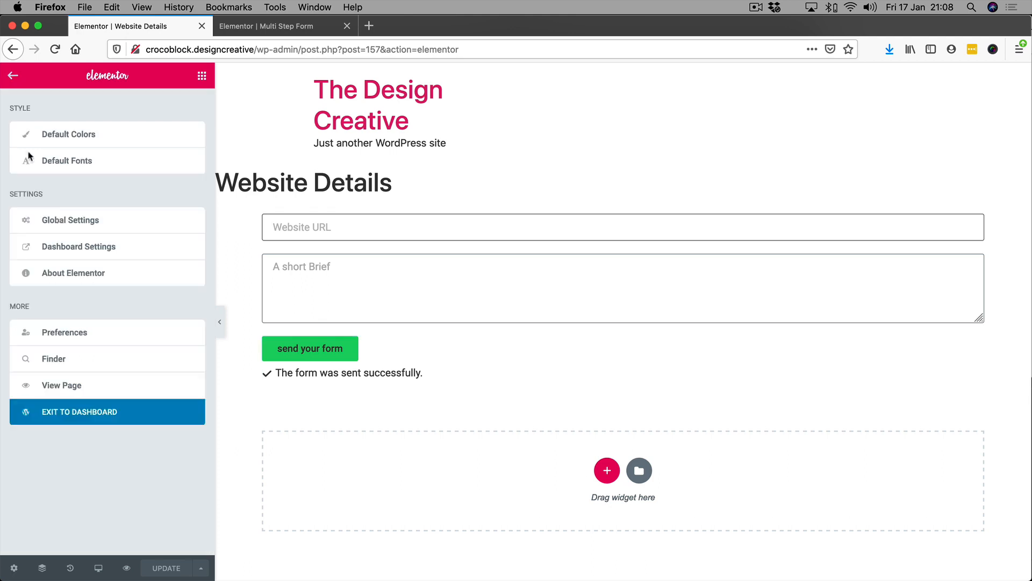
click(79, 411)
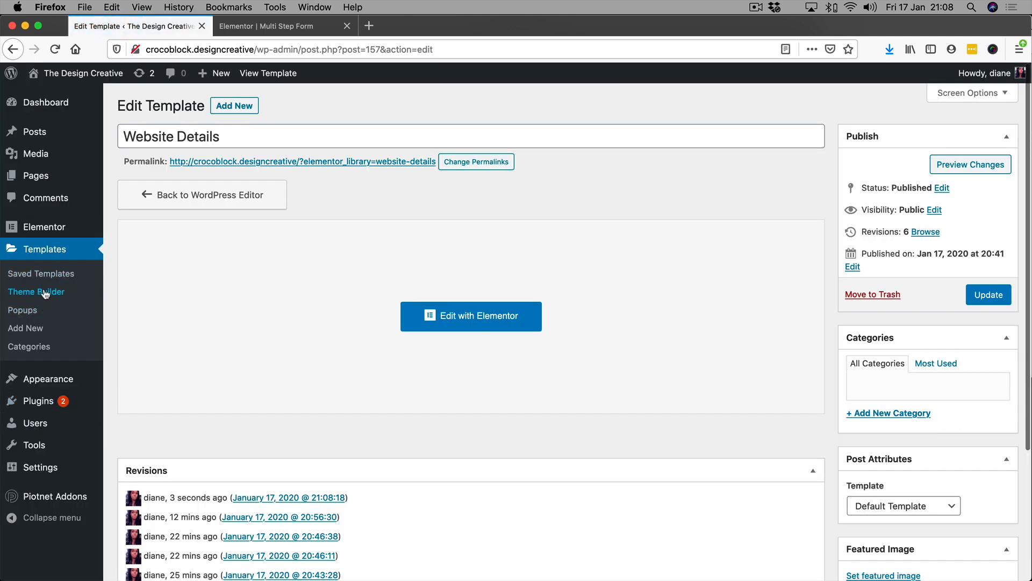
click(41, 273)
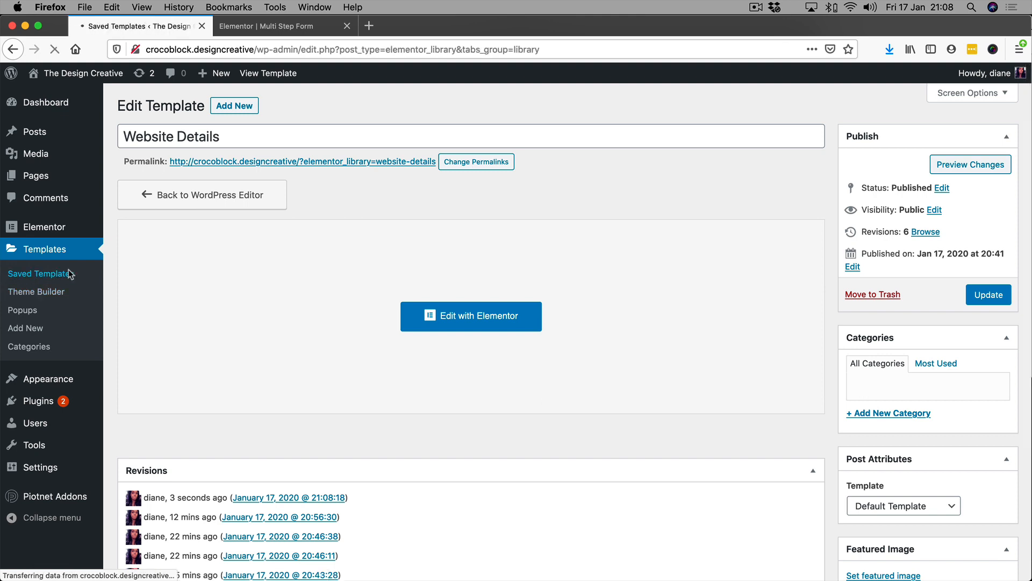
click(39, 273)
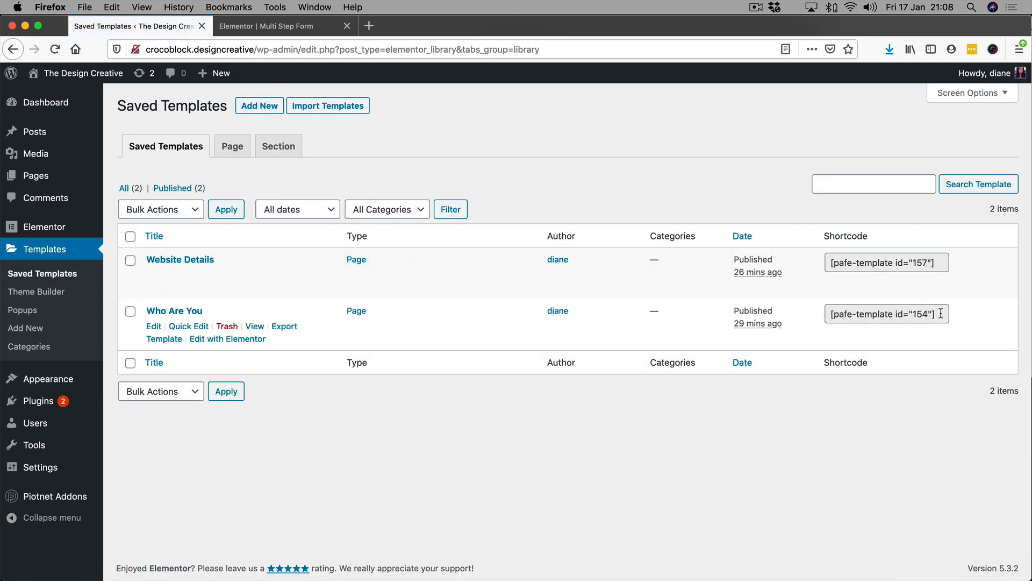
triple_click(886, 314)
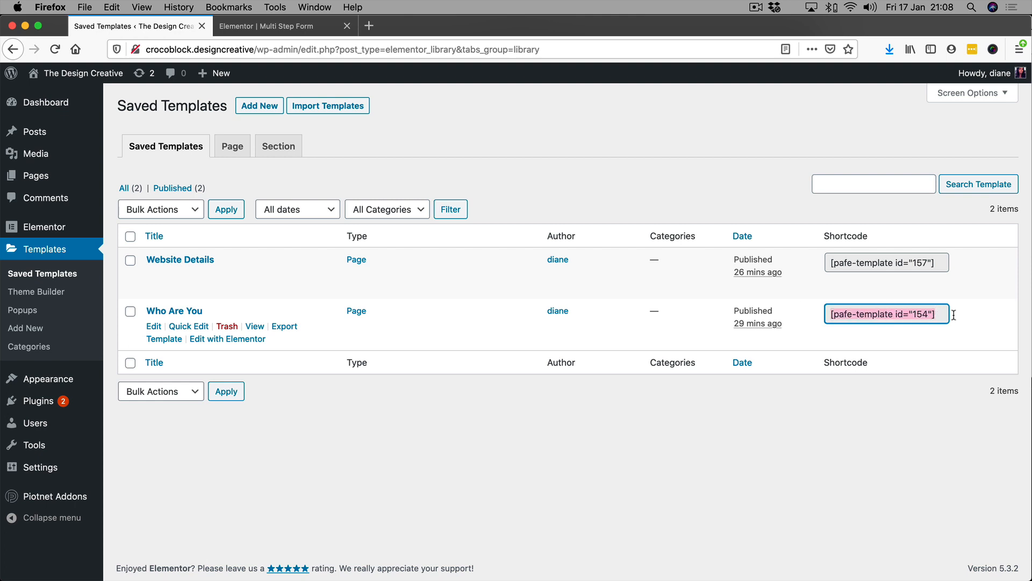
mouse_move(265, 33)
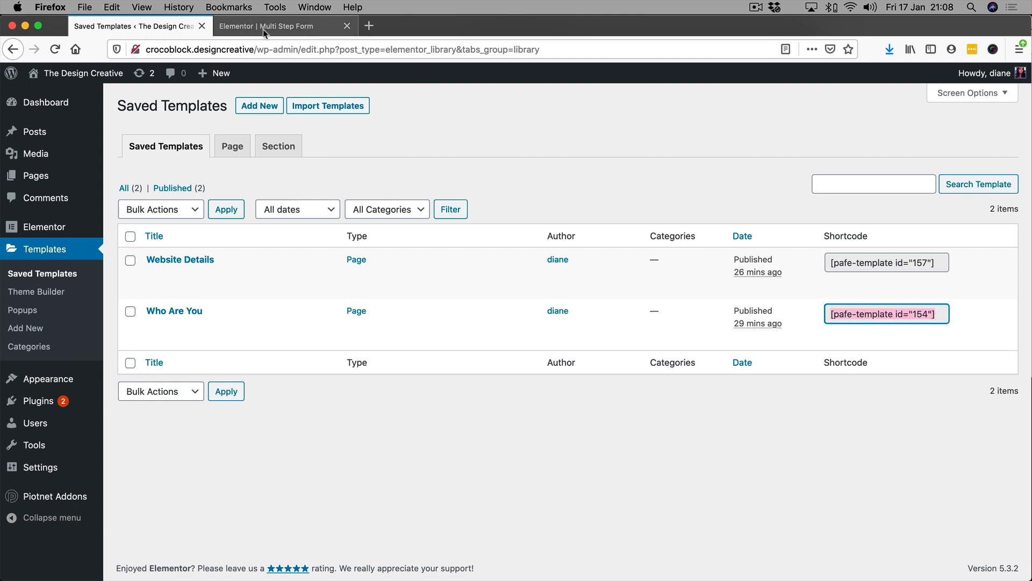
Step: Add the 'Who Are You' step with shortcode [pafe-template id="154"] and Previous disabled
click(283, 26)
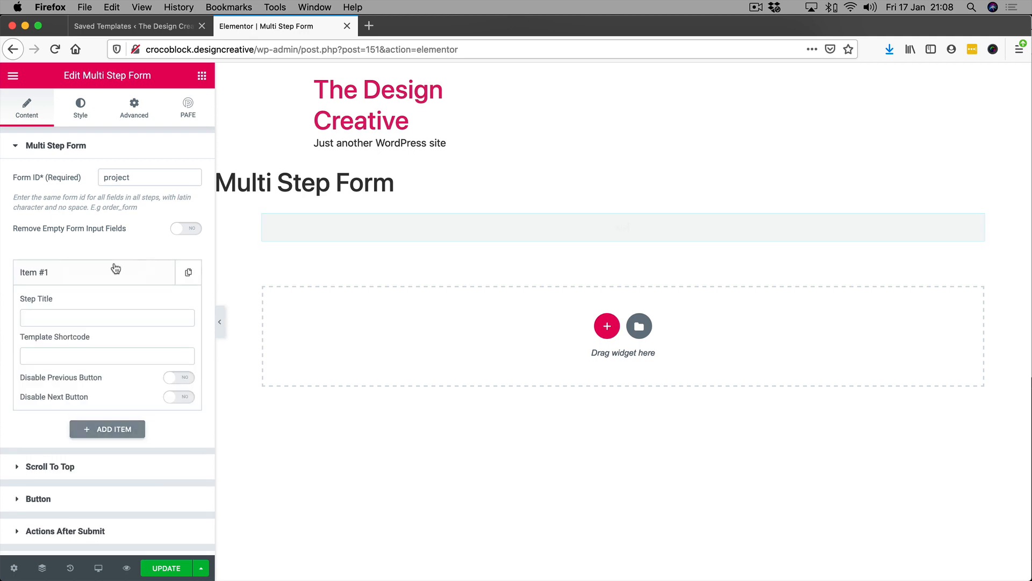
click(107, 355)
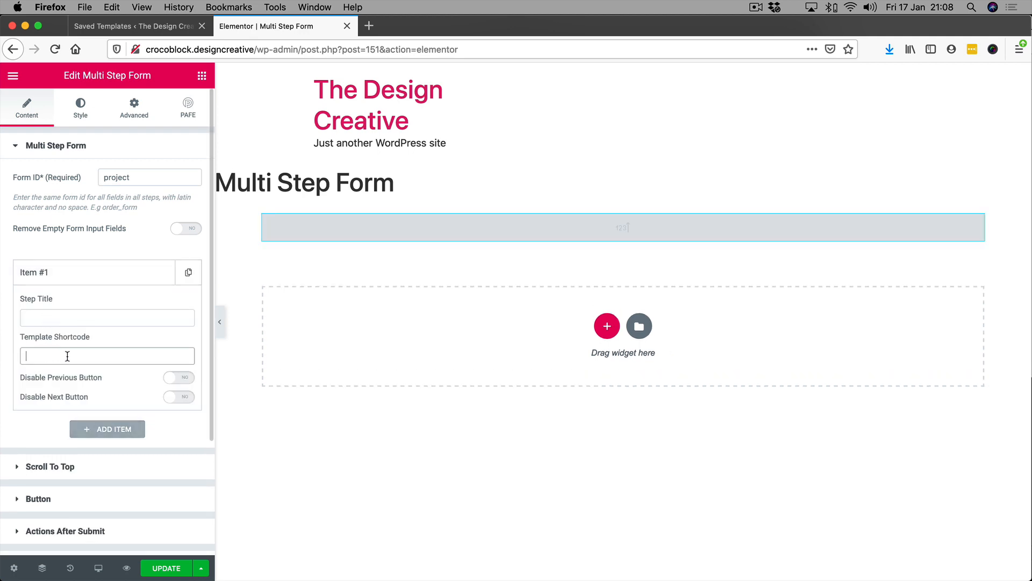
text([pafe-template id="154"])
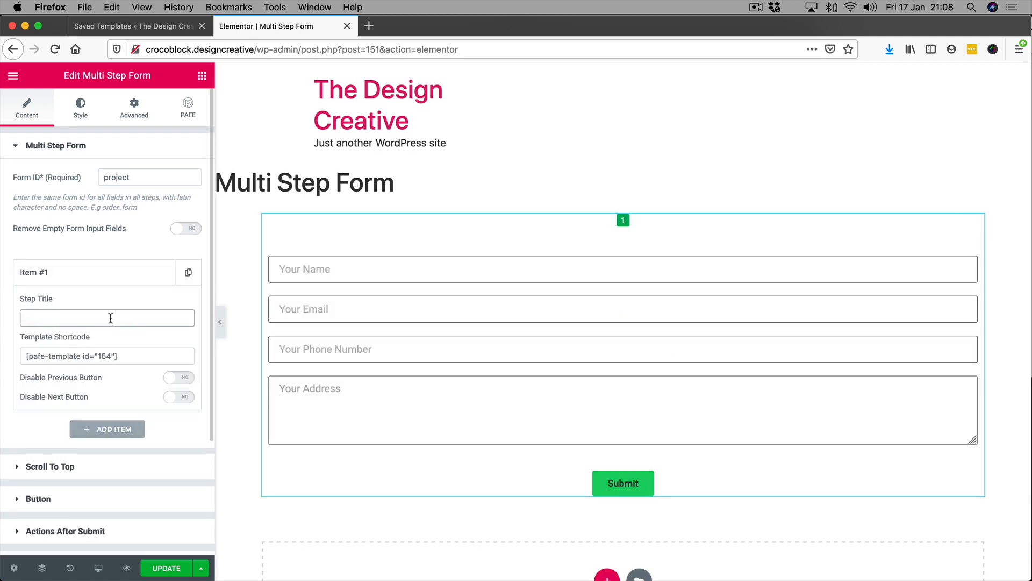
click(106, 318)
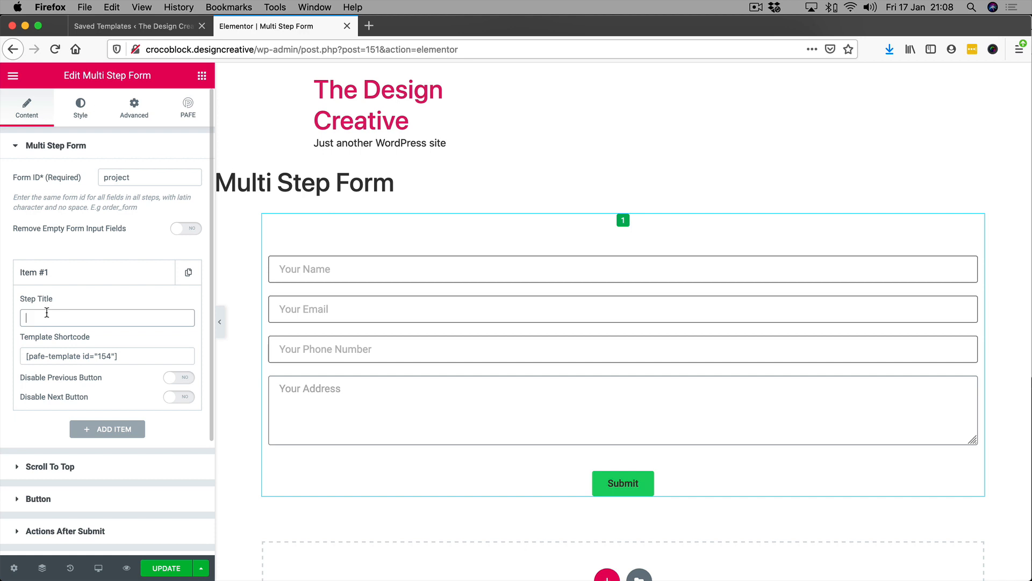
text(Who Are You)
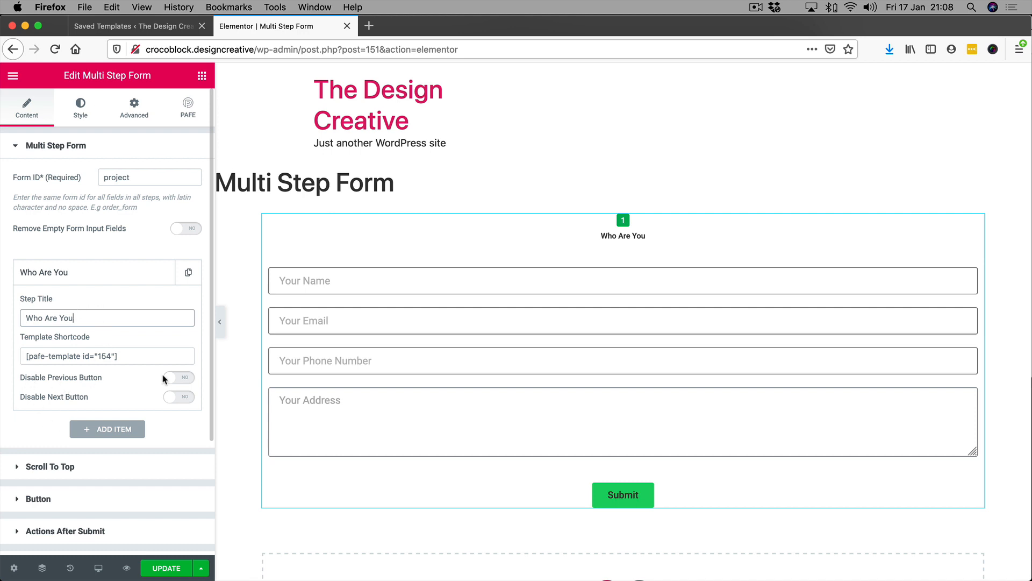
click(178, 377)
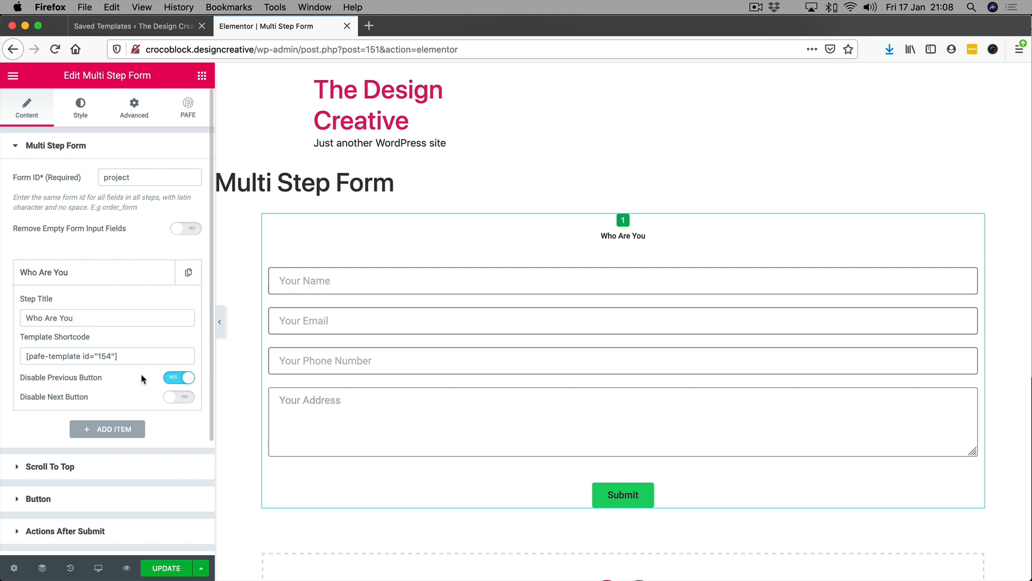
Step: Add the Website Details step with shortcode [pafe-template id="157"] and Next disabled
click(107, 428)
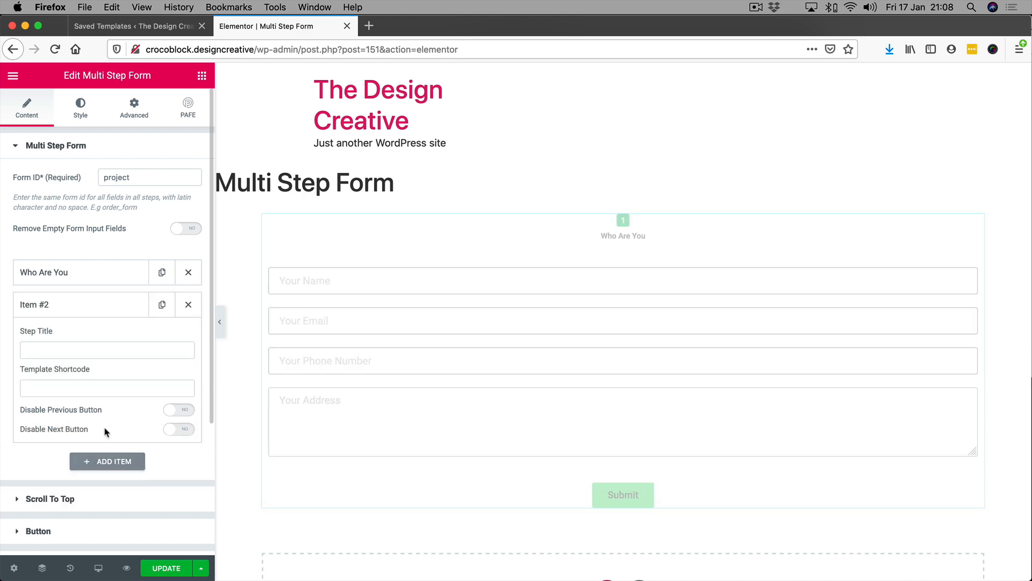
click(135, 27)
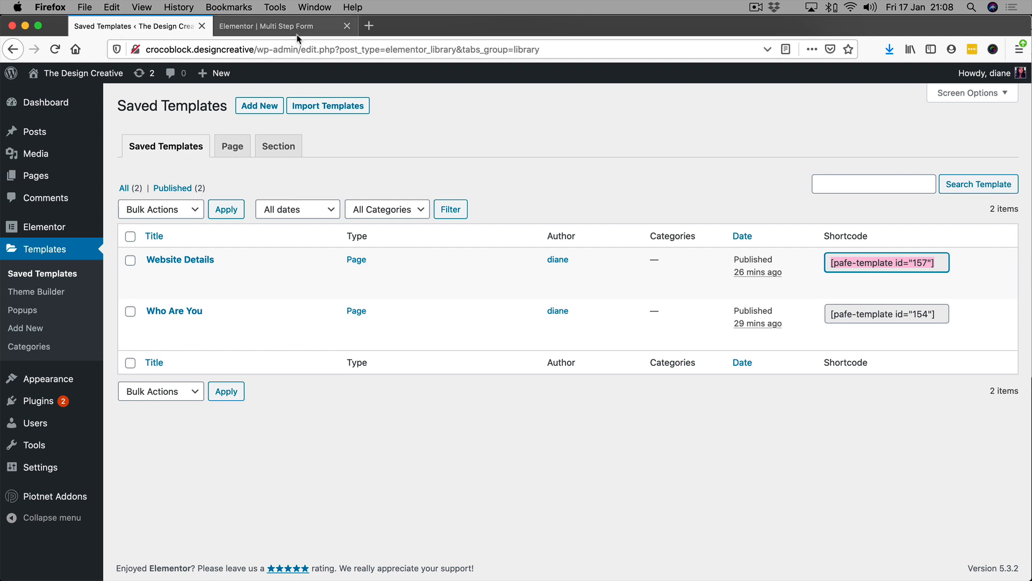
click(284, 25)
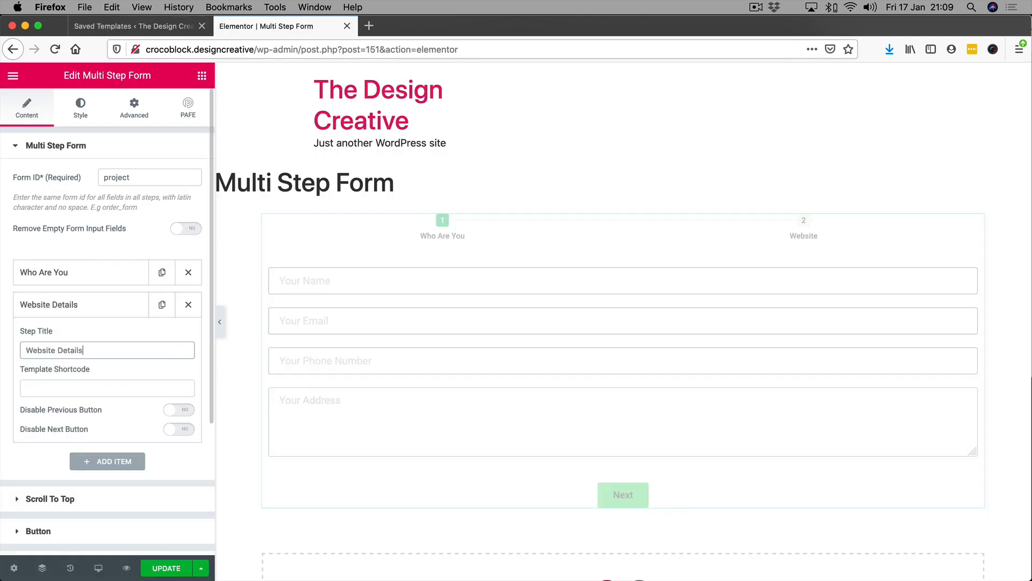
text([pafe-template id="157"])
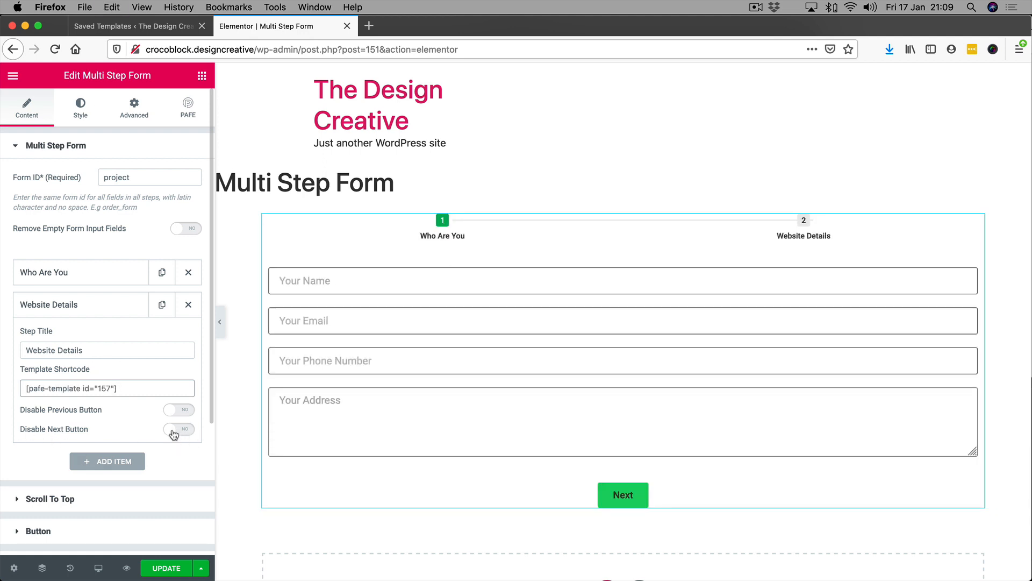
click(179, 428)
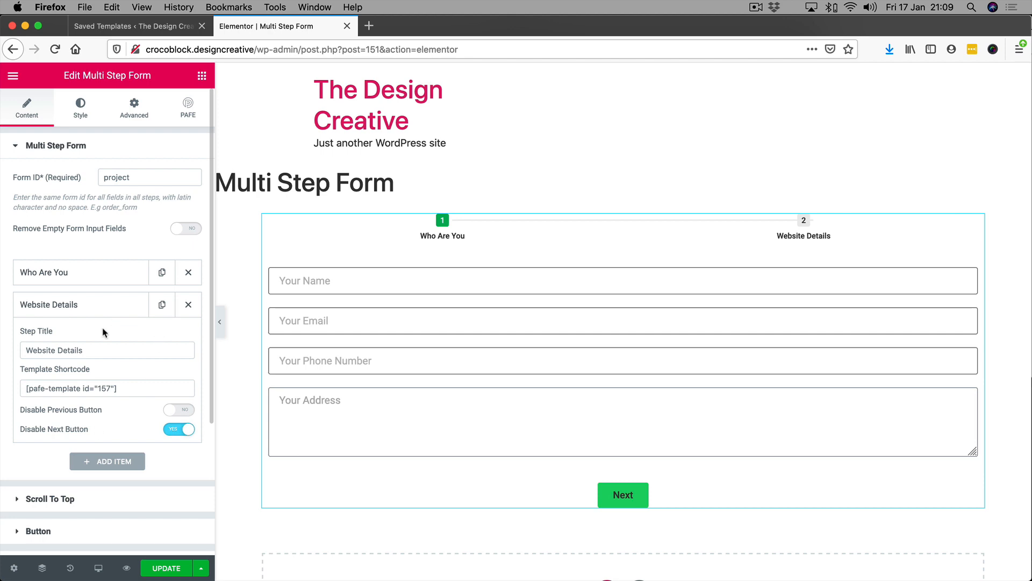
click(135, 26)
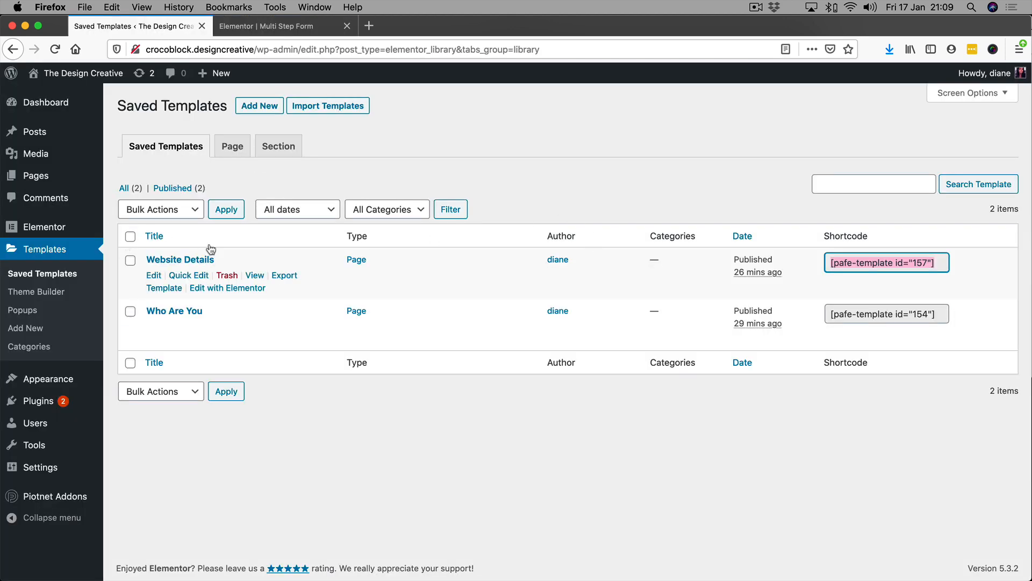
click(283, 26)
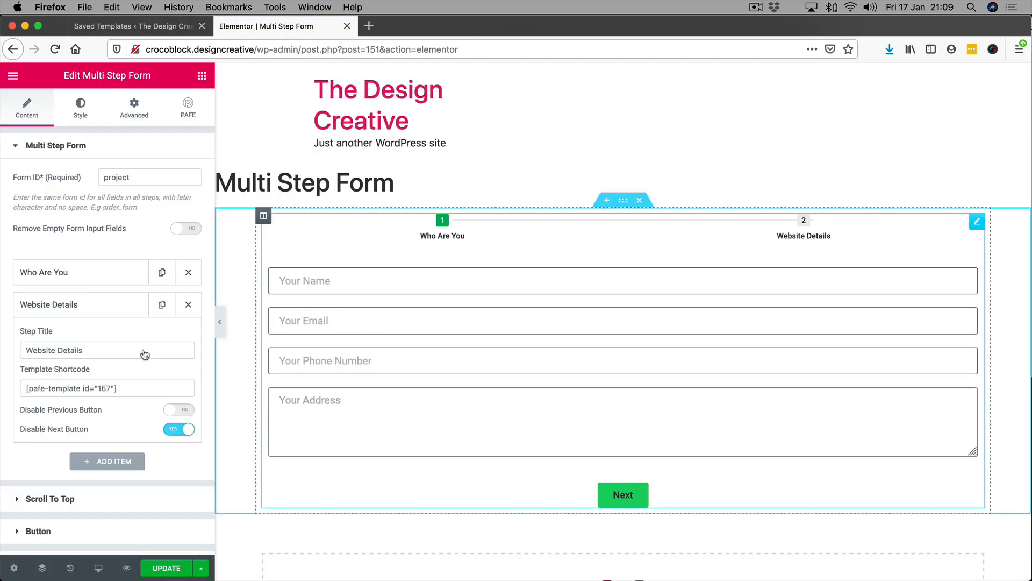
click(48, 304)
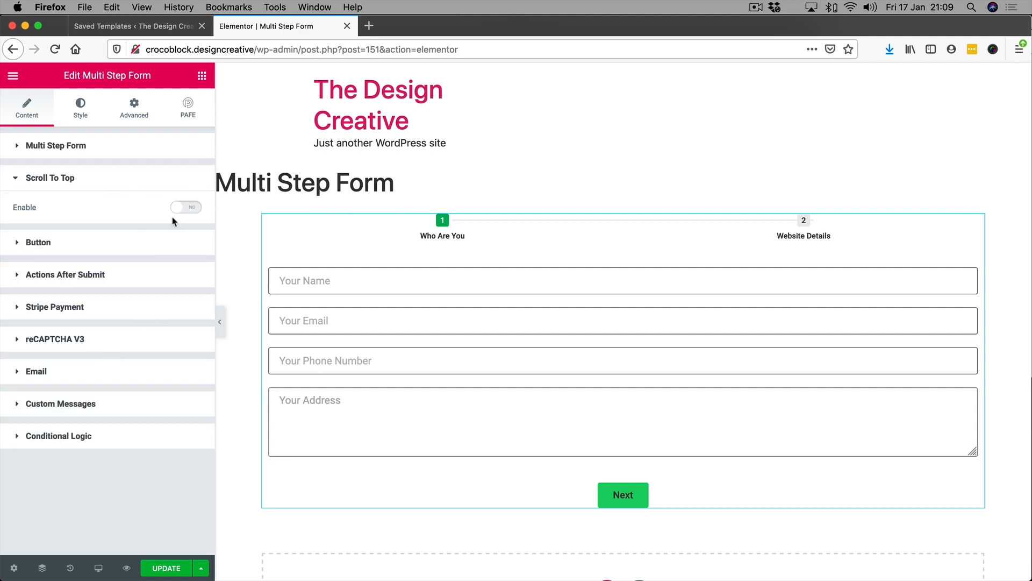
Step: Review the Previous/Next/Submit button labels plus the progress bar, button and advanced styling options
click(186, 207)
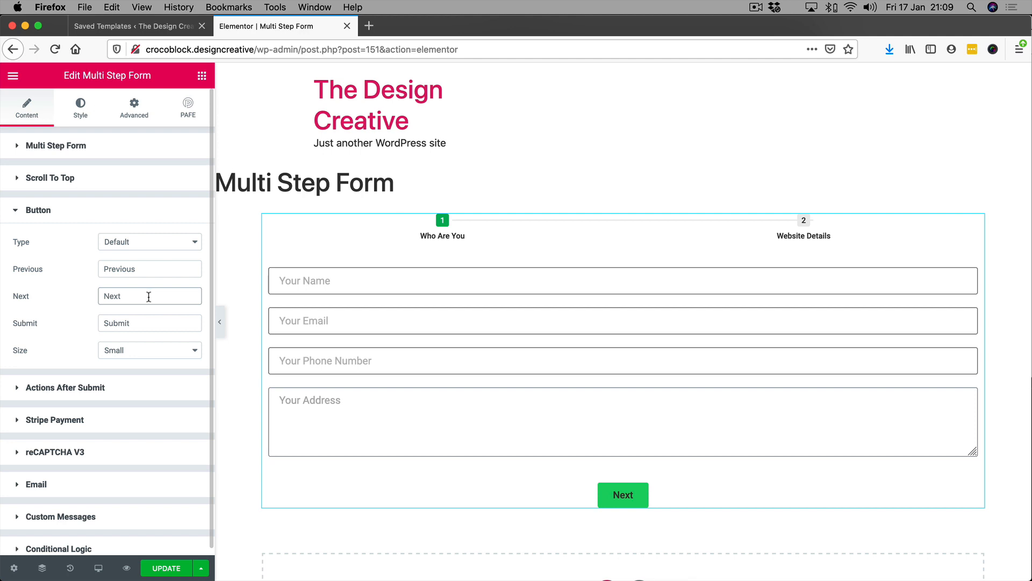
click(150, 295)
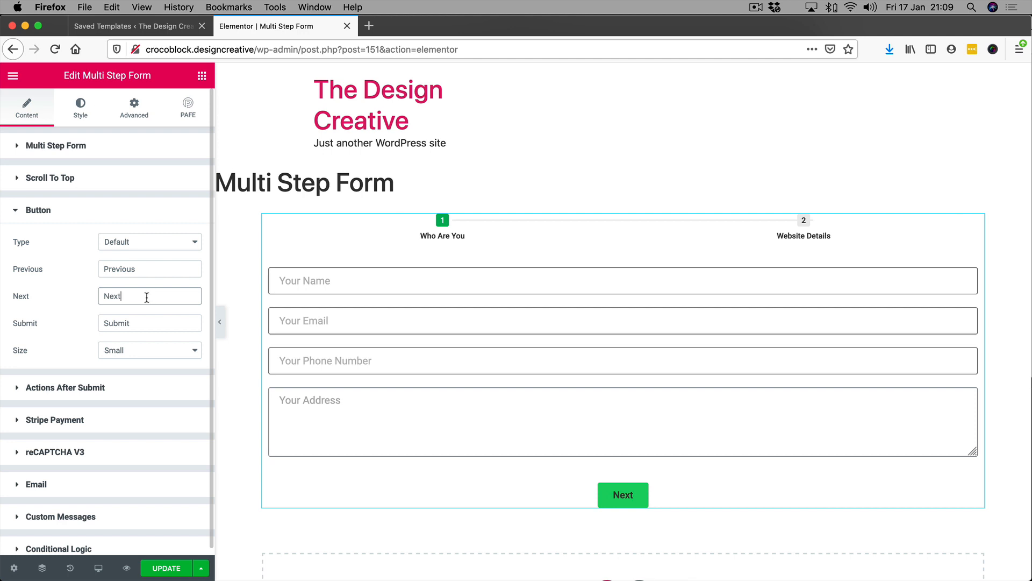
mouse_move(121, 399)
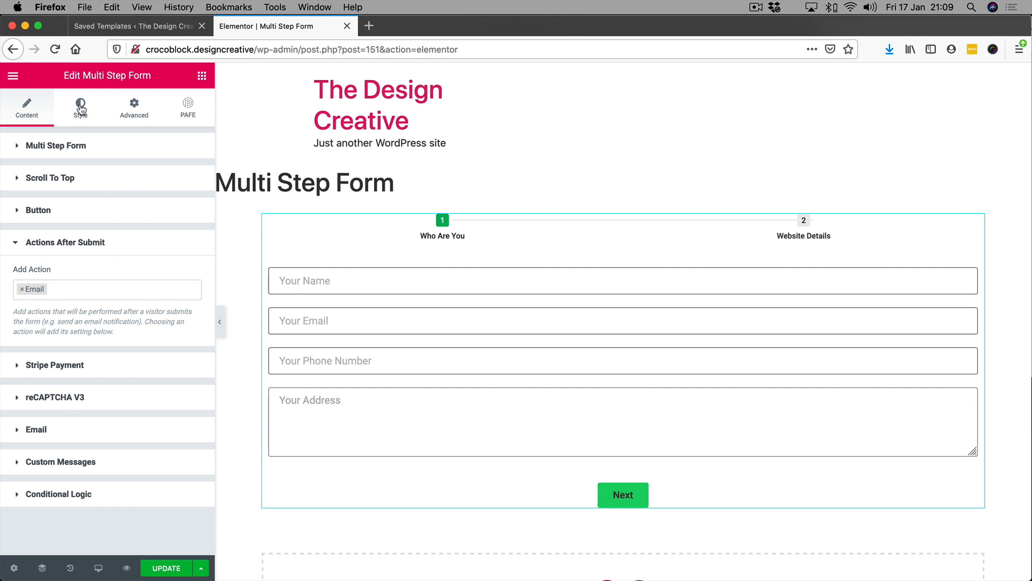
click(80, 106)
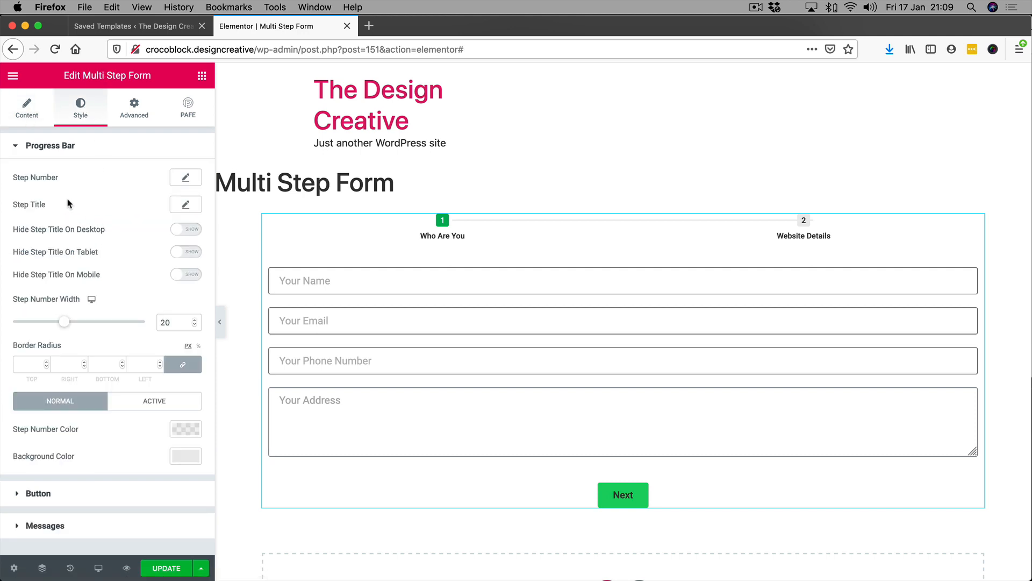
mouse_move(70, 184)
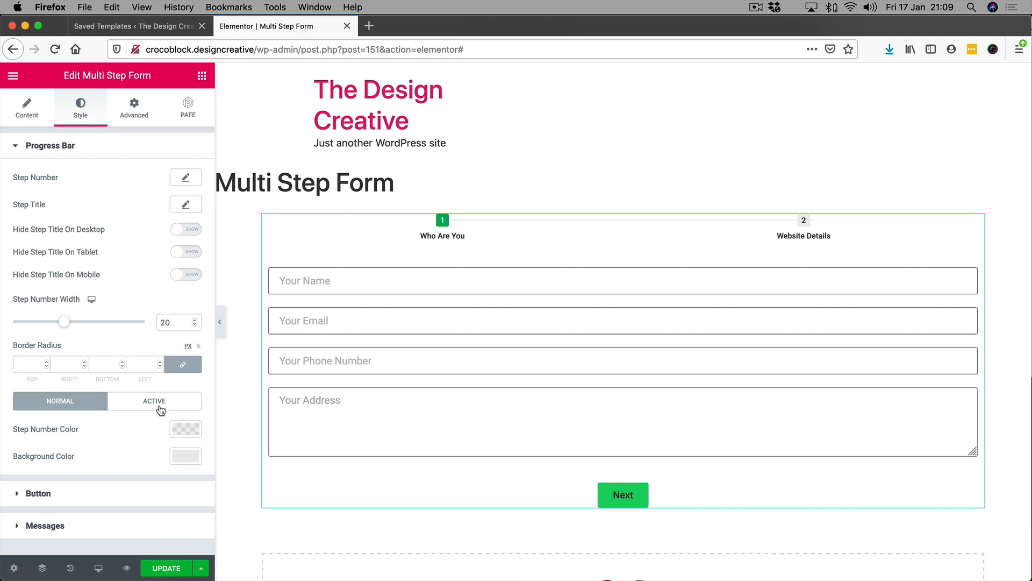
click(38, 145)
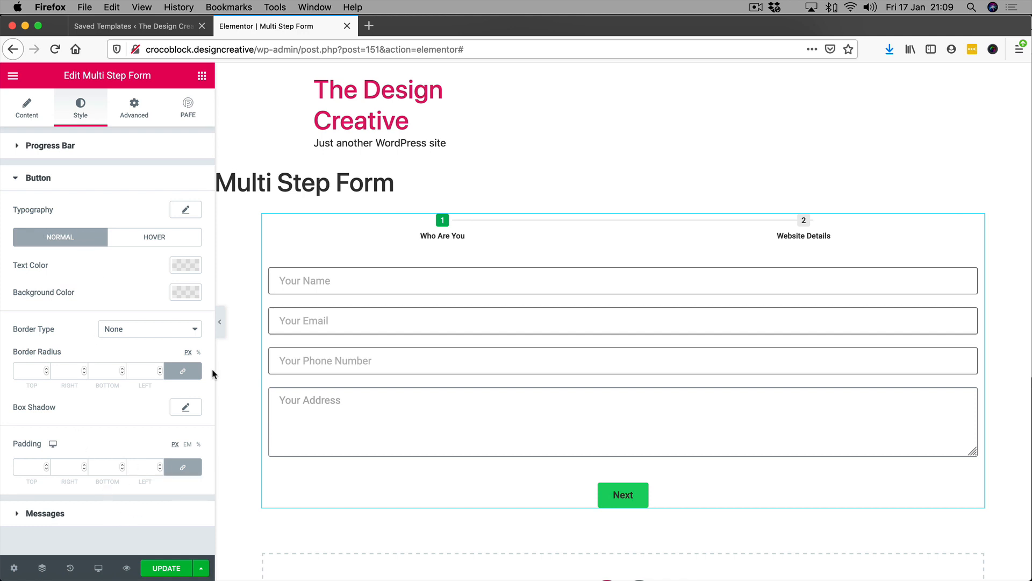
click(134, 106)
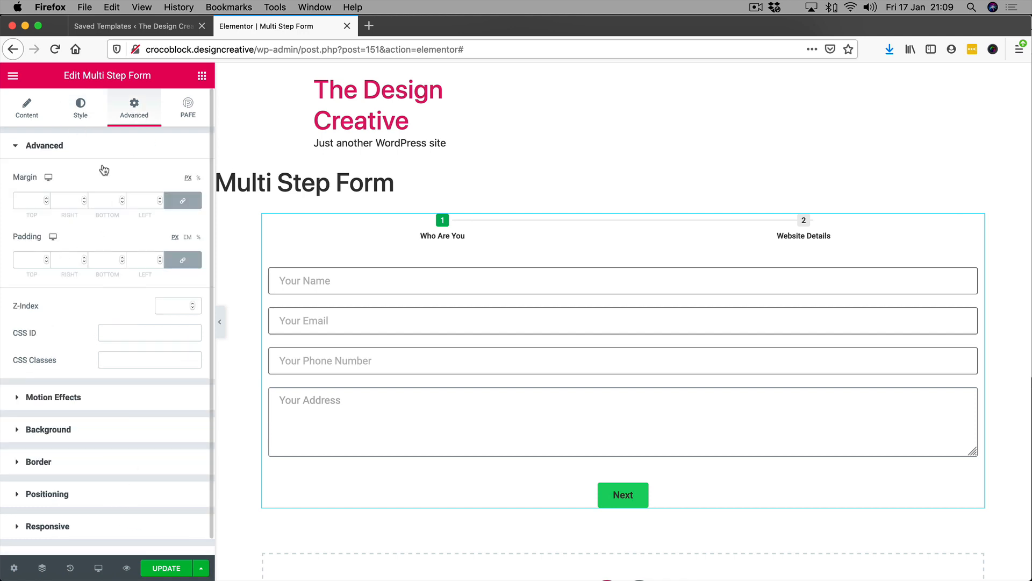
click(80, 108)
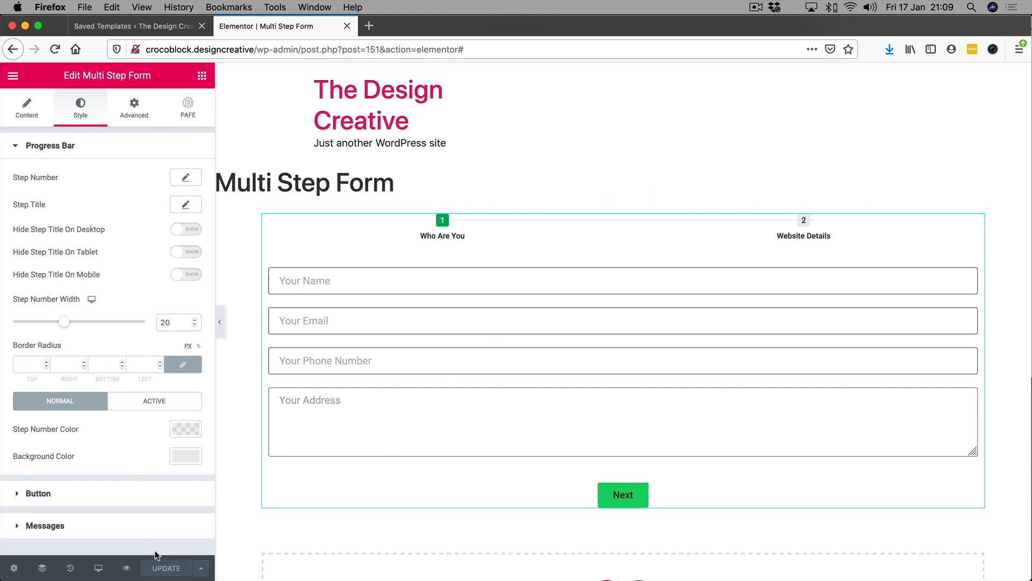
Step: Preview the page, advance to Website Details, and send the form to get a success confirmation
click(126, 567)
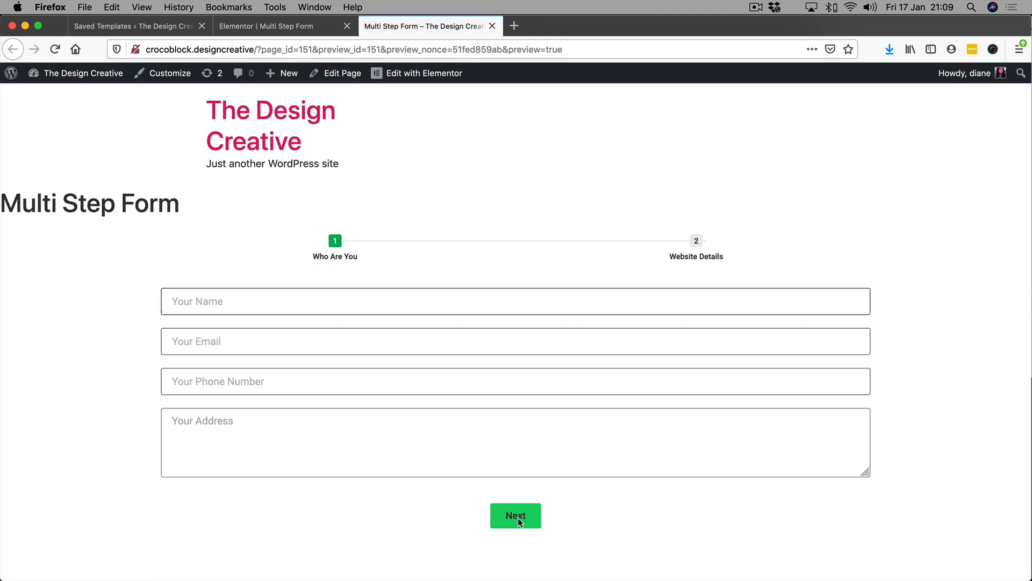
click(516, 515)
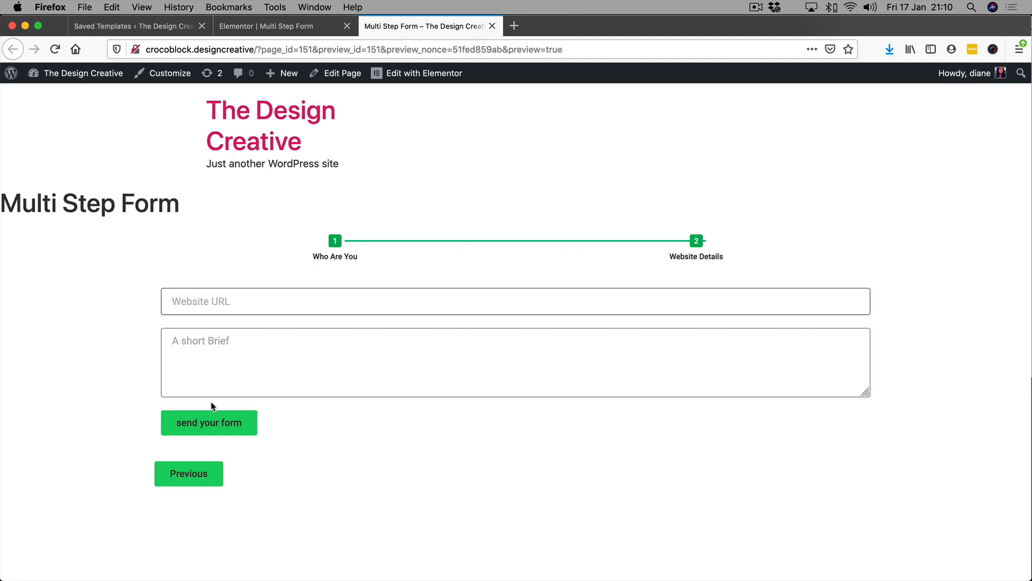
click(208, 422)
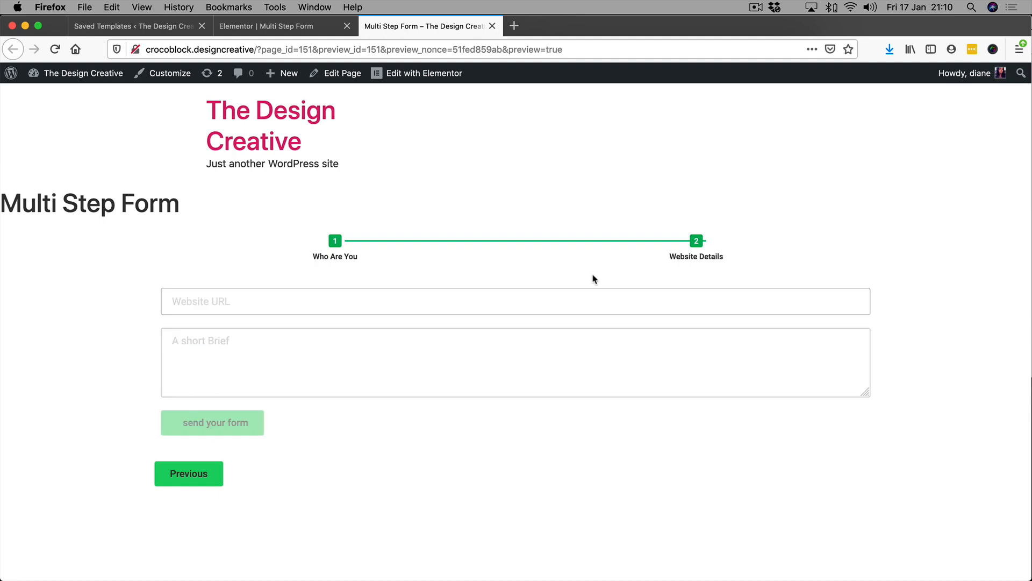
click(212, 422)
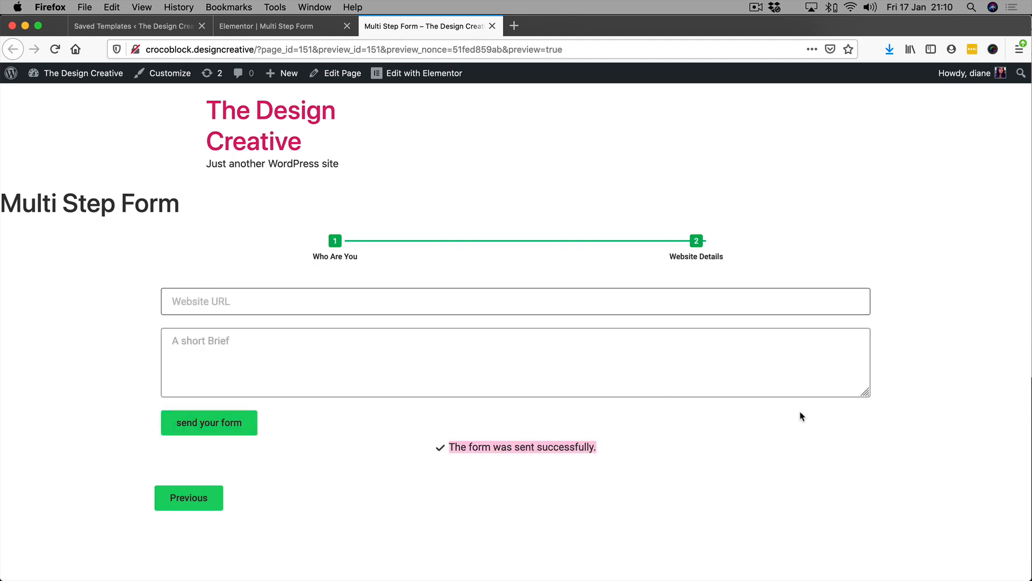
mouse_move(63, 106)
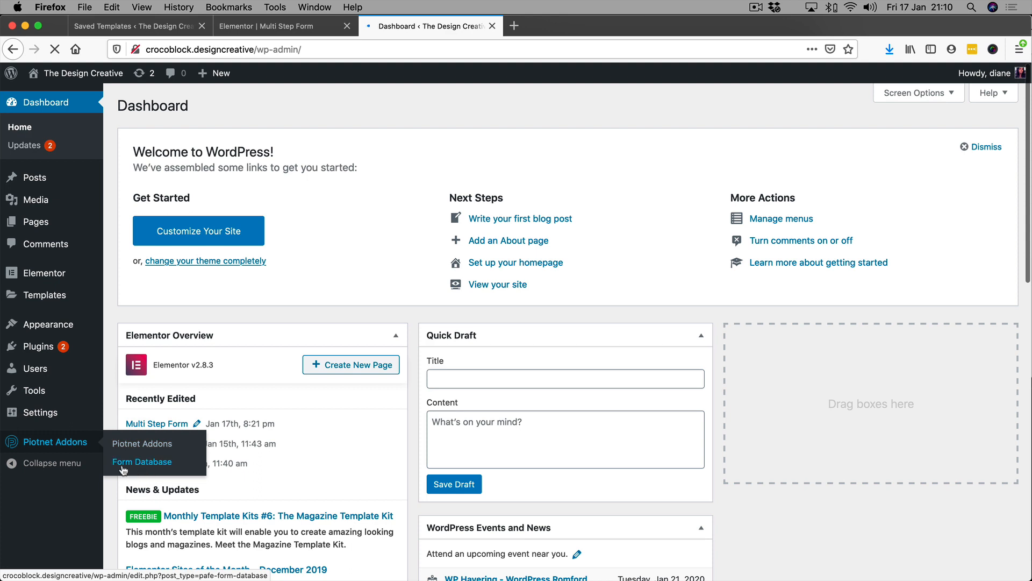
Step: Review the three project entries in Form Database, then return to the Multi Step Form editor
click(142, 461)
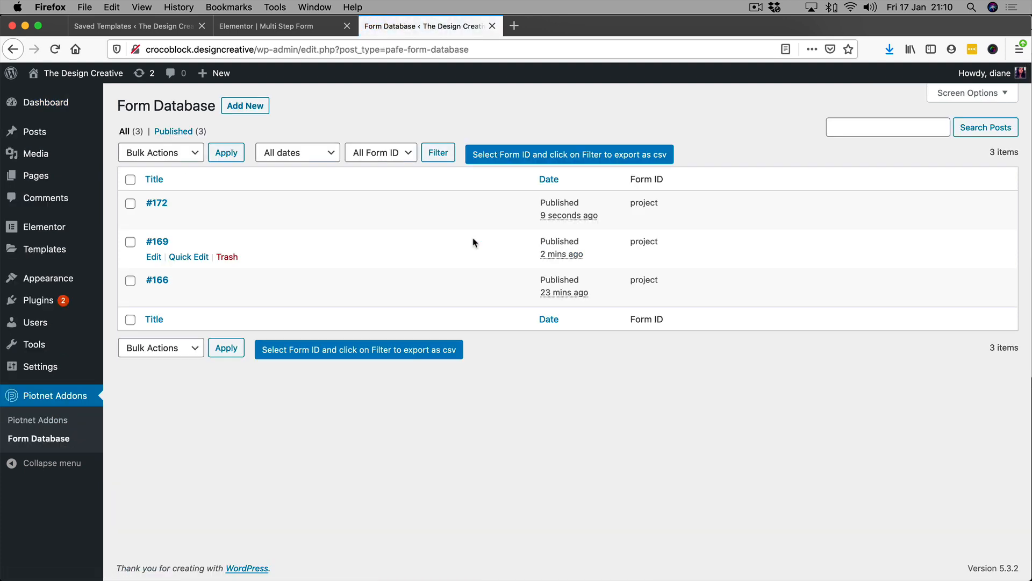
mouse_move(590, 196)
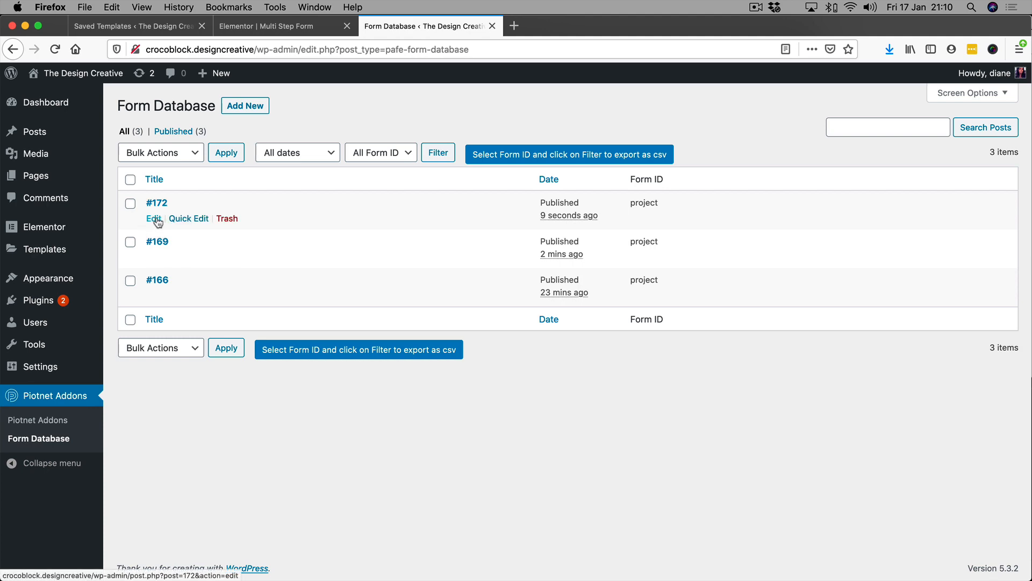
click(283, 26)
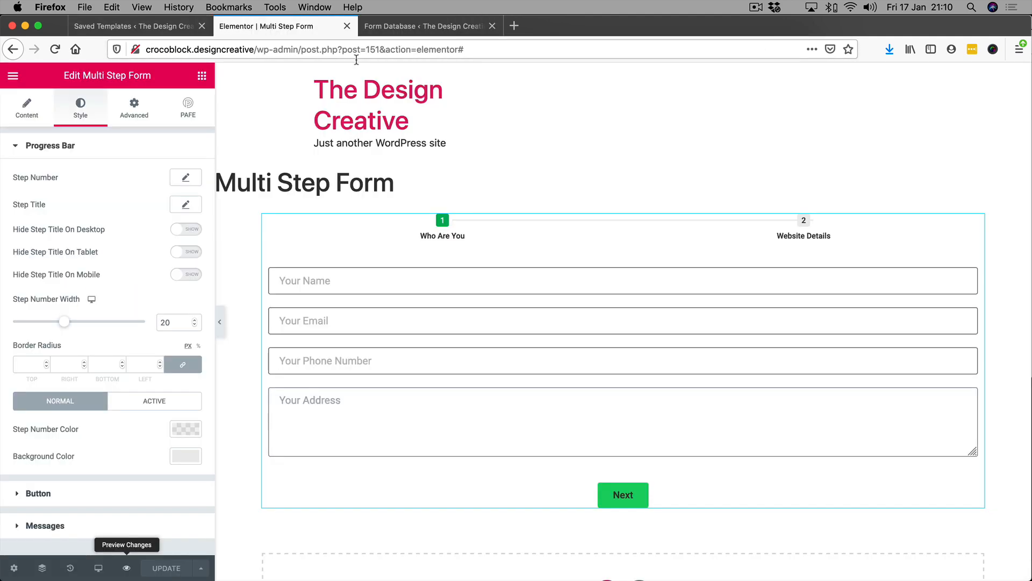
mouse_move(139, 553)
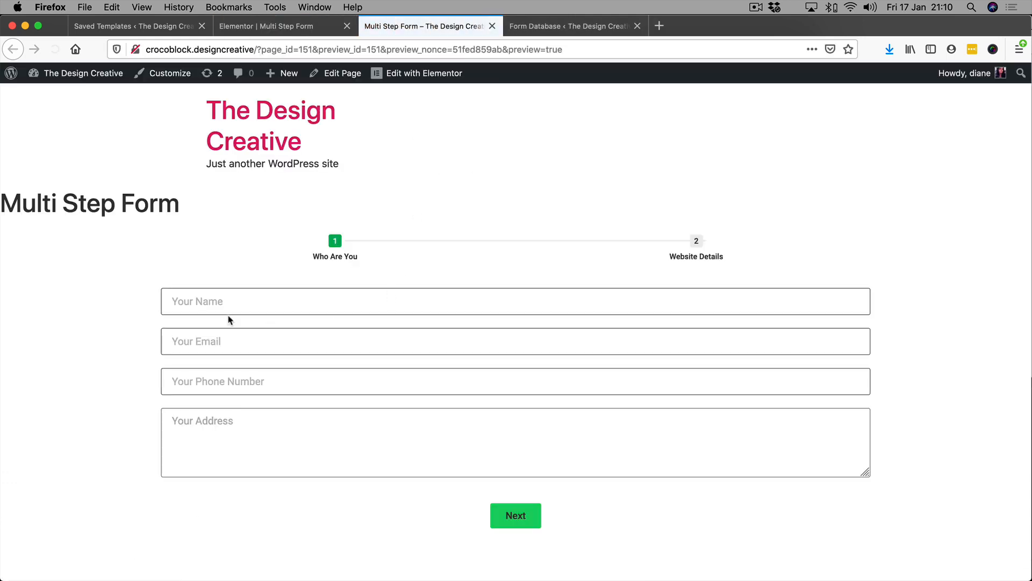
Step: Submit a preview entry named 'Diane' through both form steps and view it in Form Database
text(Diane)
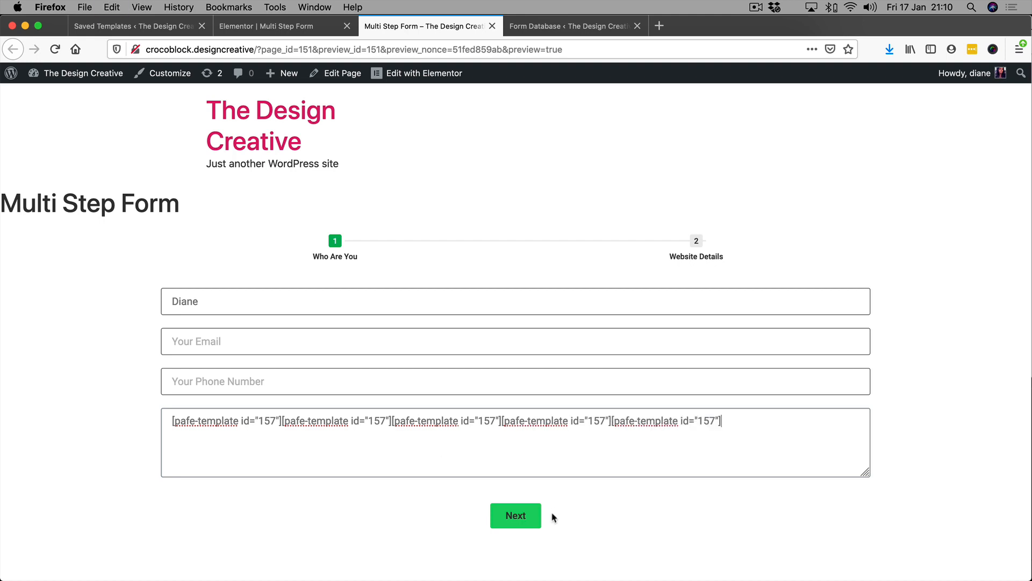
click(515, 515)
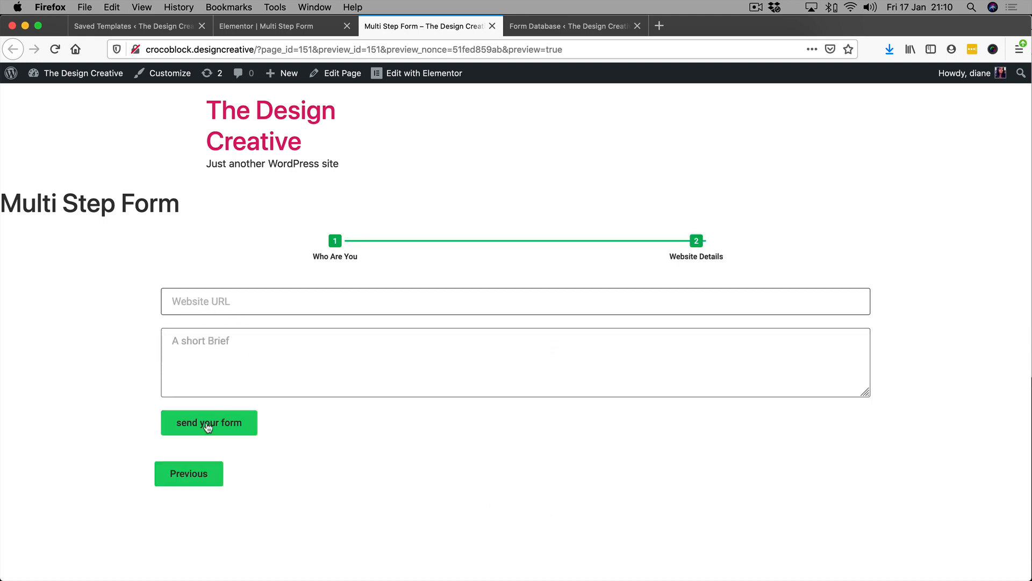
click(573, 26)
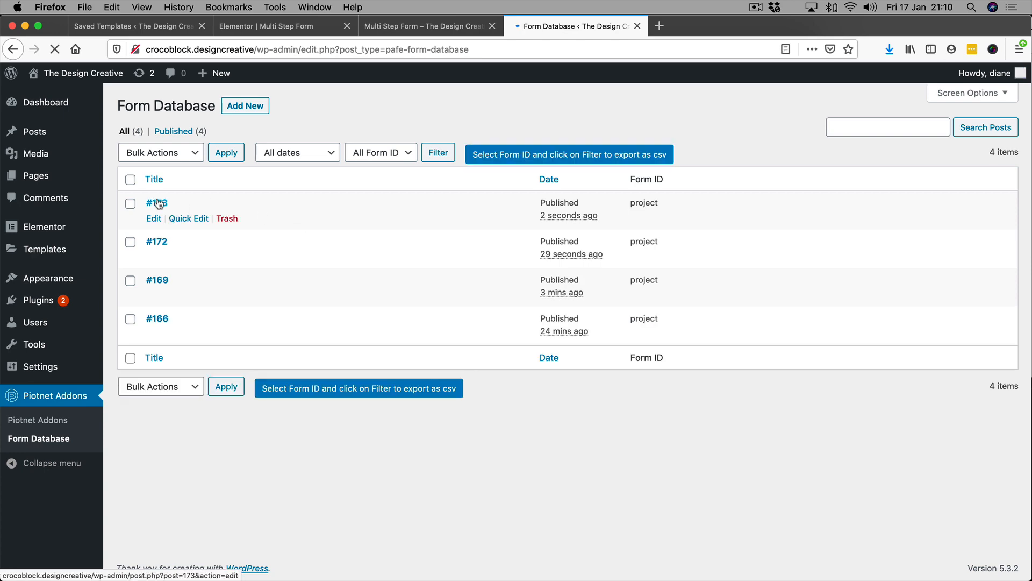
Step: Open submission #173 and scroll through its custom fields, including form ID project
click(156, 203)
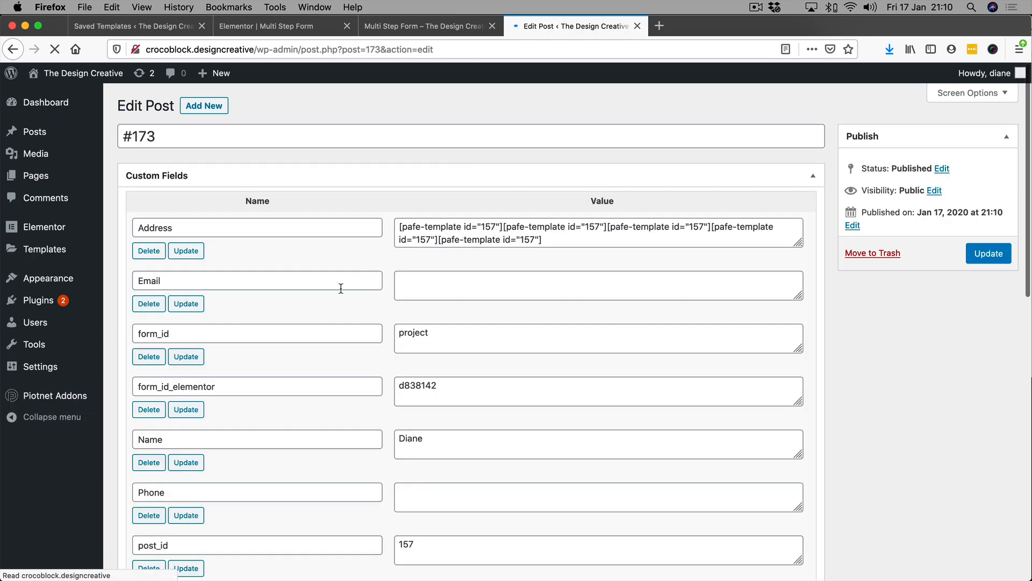
scroll(down, 3)
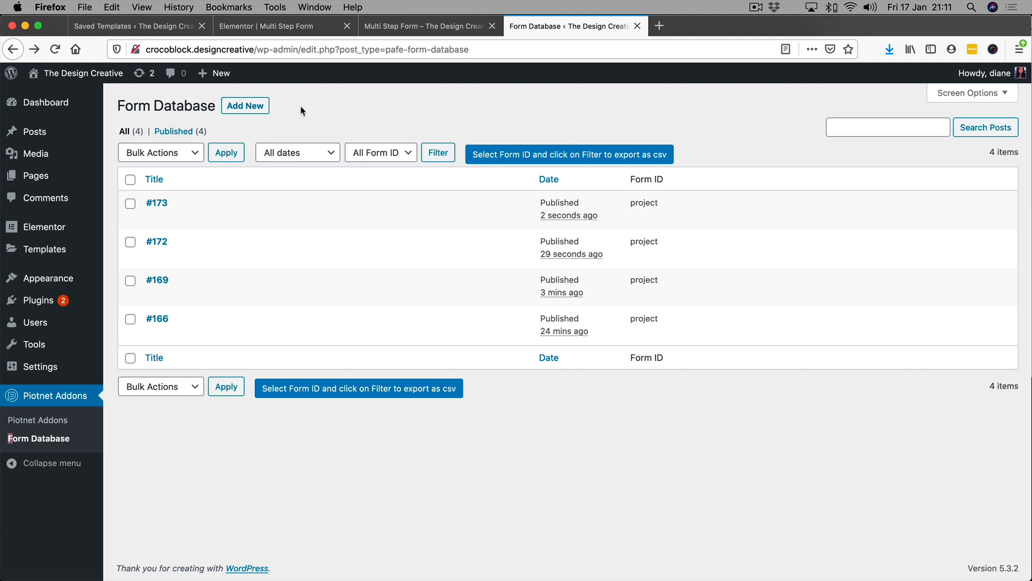
mouse_move(354, 102)
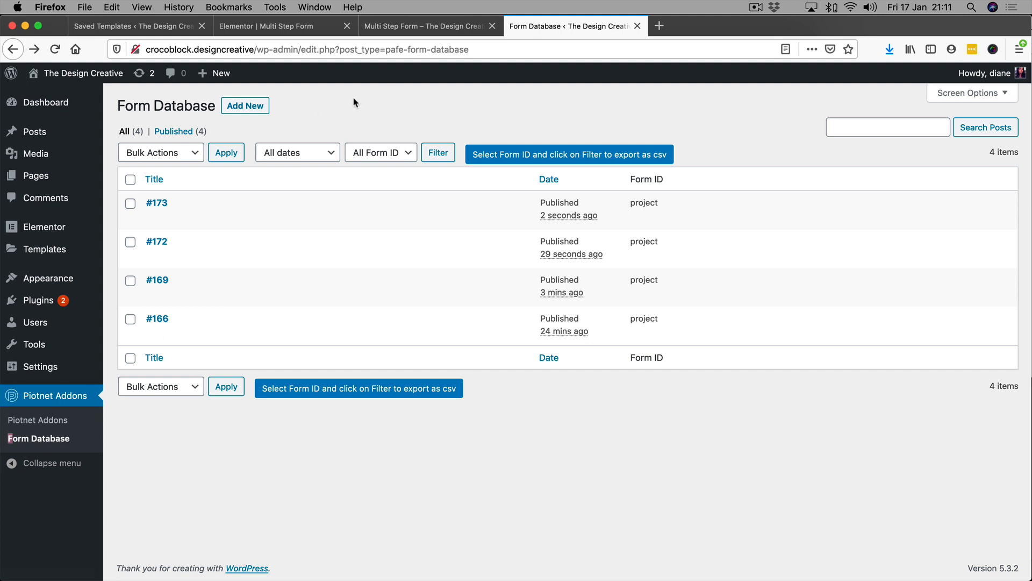
mouse_move(465, 114)
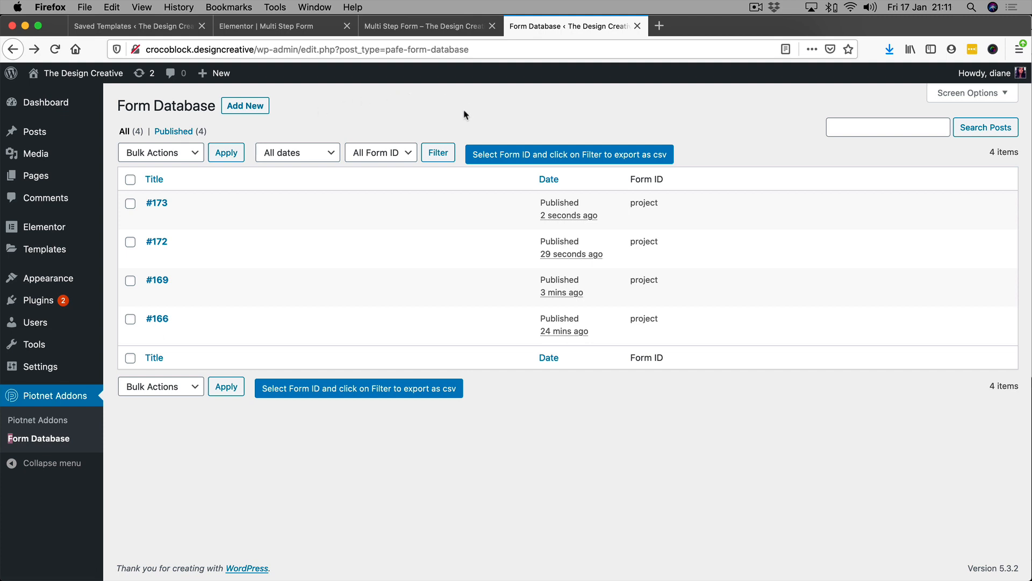
mouse_move(603, 126)
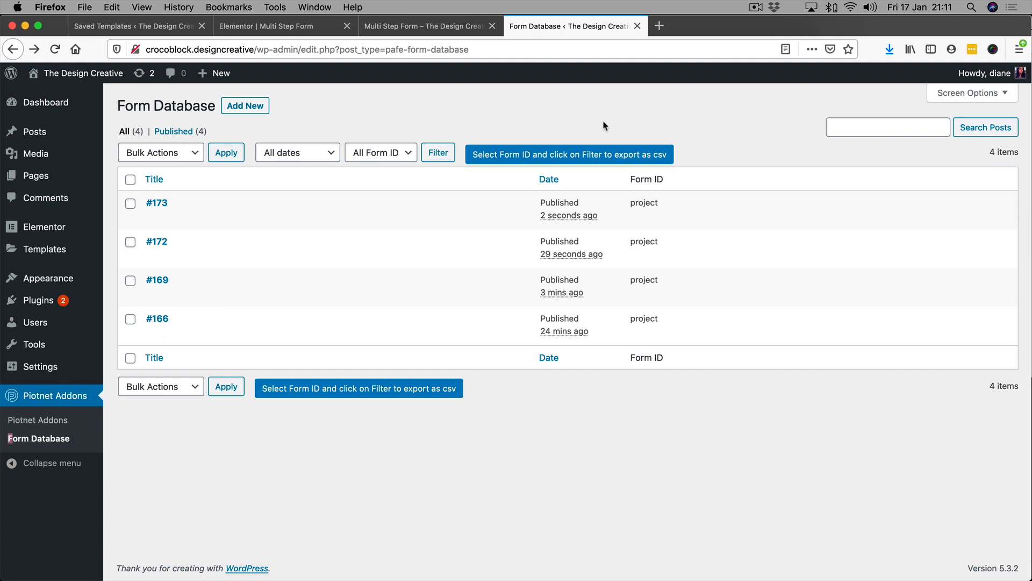
mouse_move(601, 128)
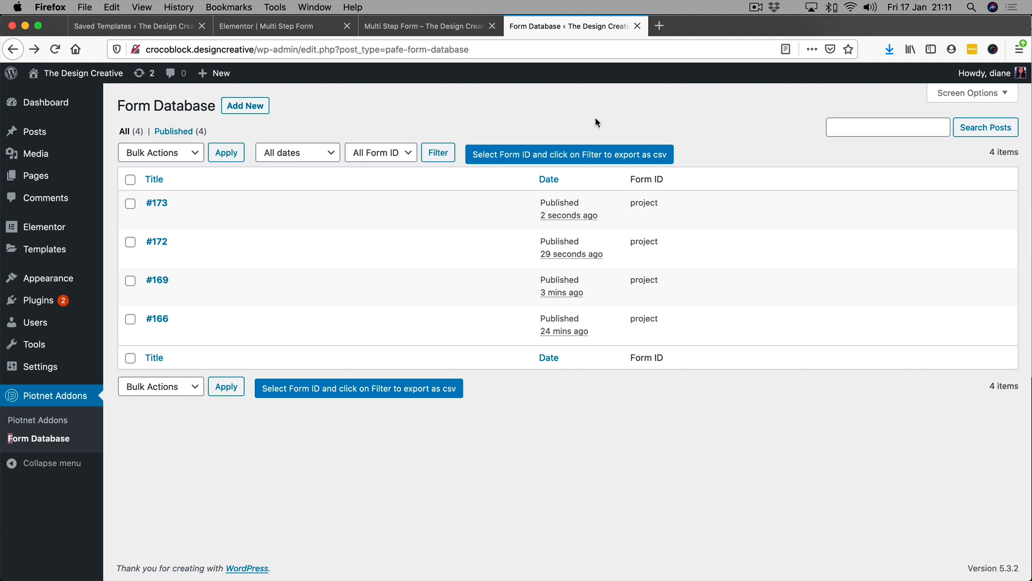
mouse_move(527, 118)
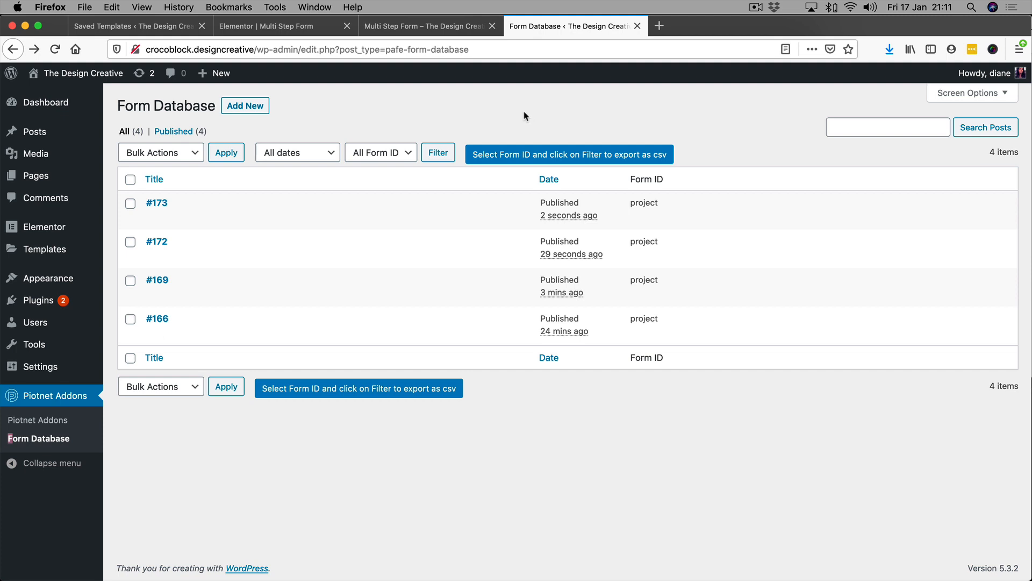
mouse_move(766, 108)
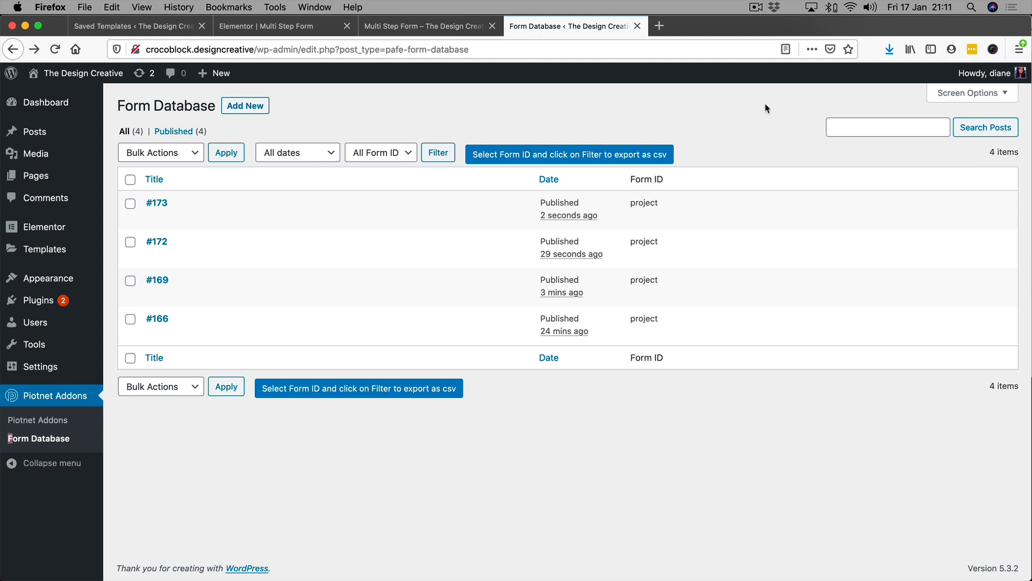